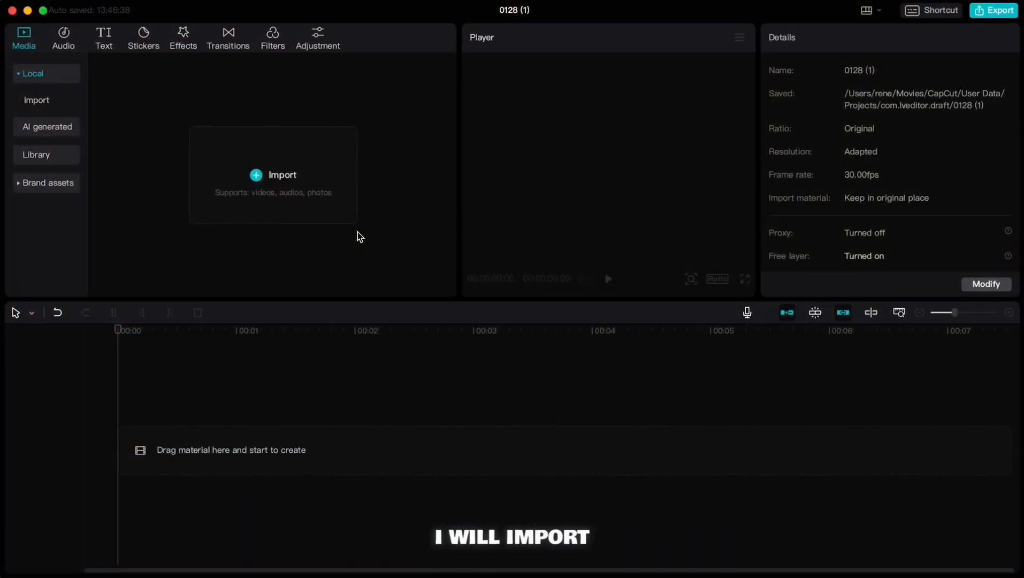
click(255, 175)
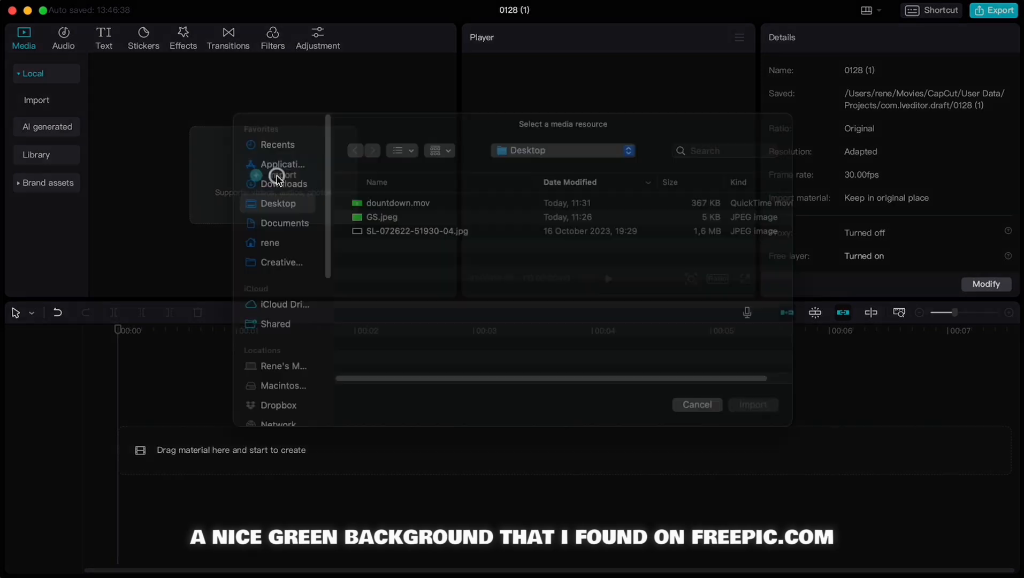
click(418, 251)
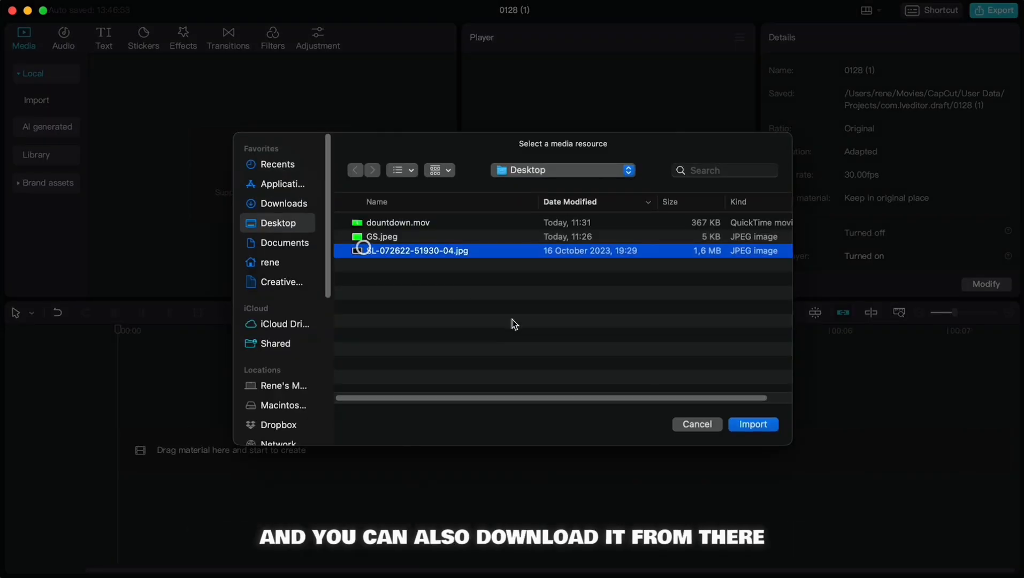
click(753, 424)
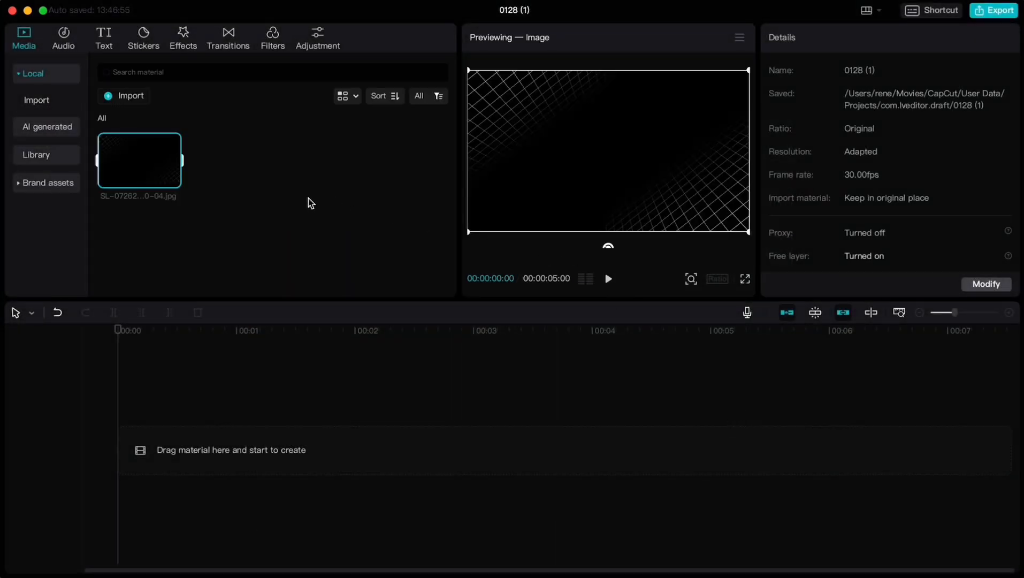
mouse_move(173, 179)
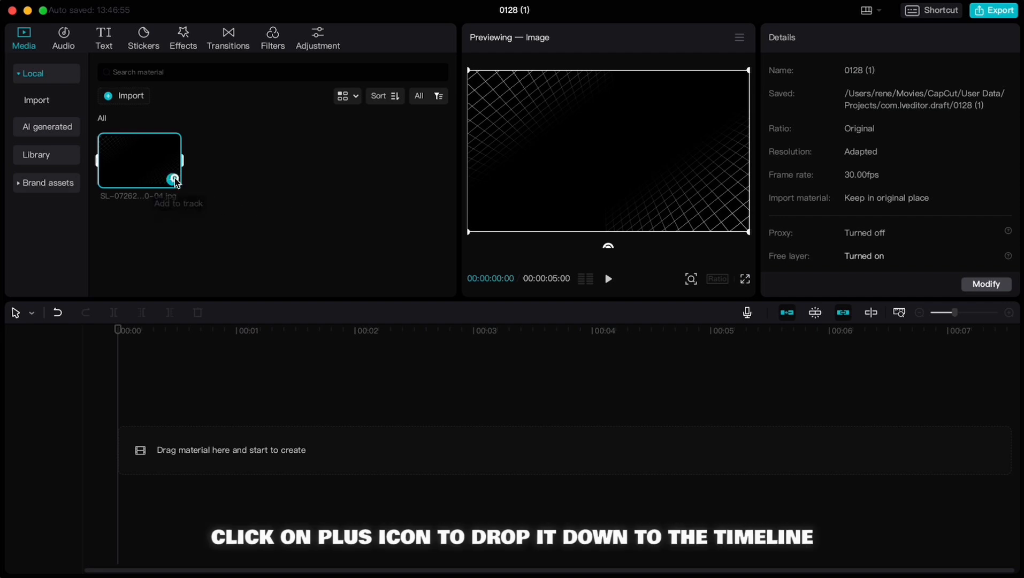
click(173, 178)
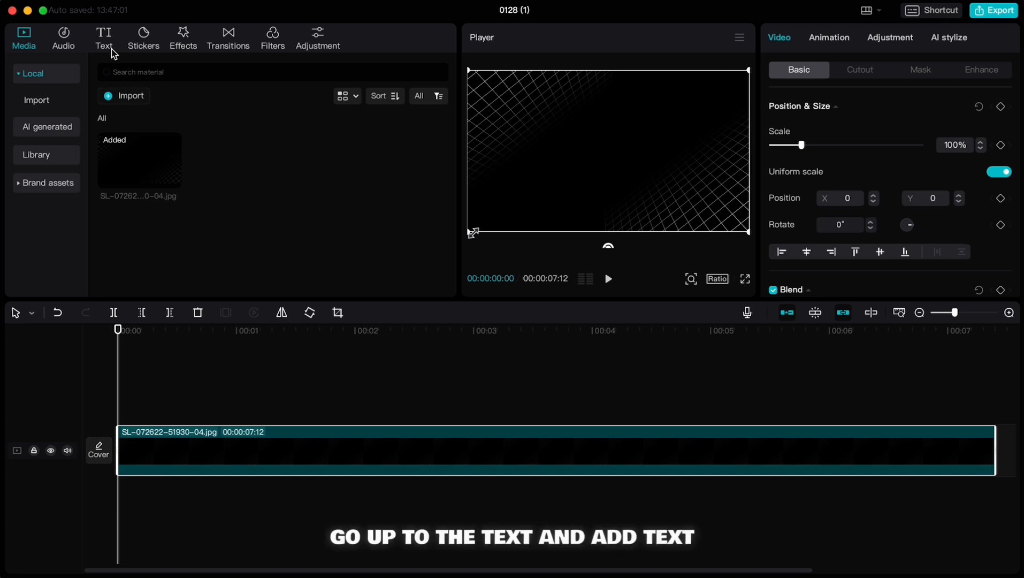
Add a one-second text clip reading '5' in ZYLantastic font, enlarged to about 30
click(104, 38)
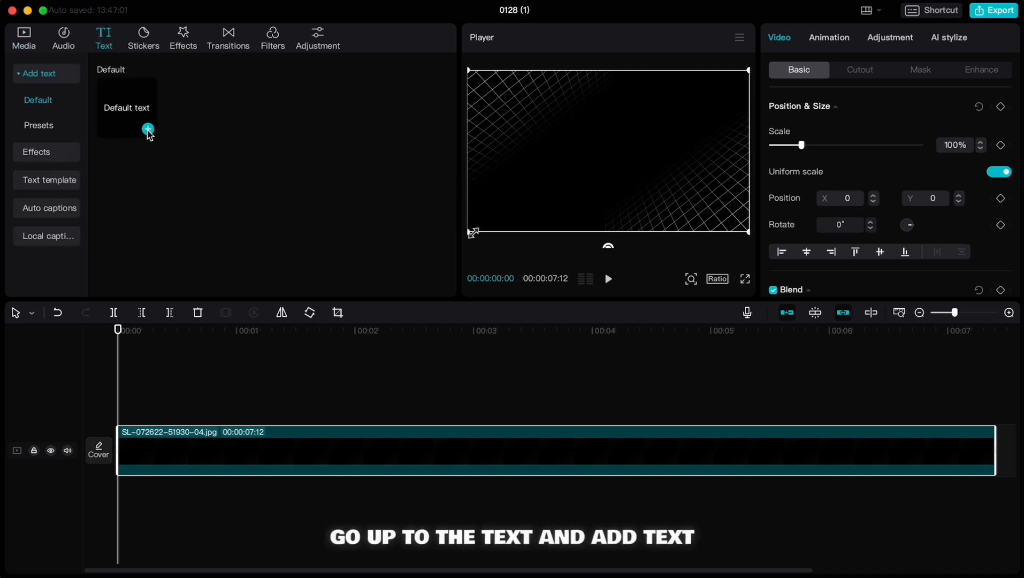
click(148, 130)
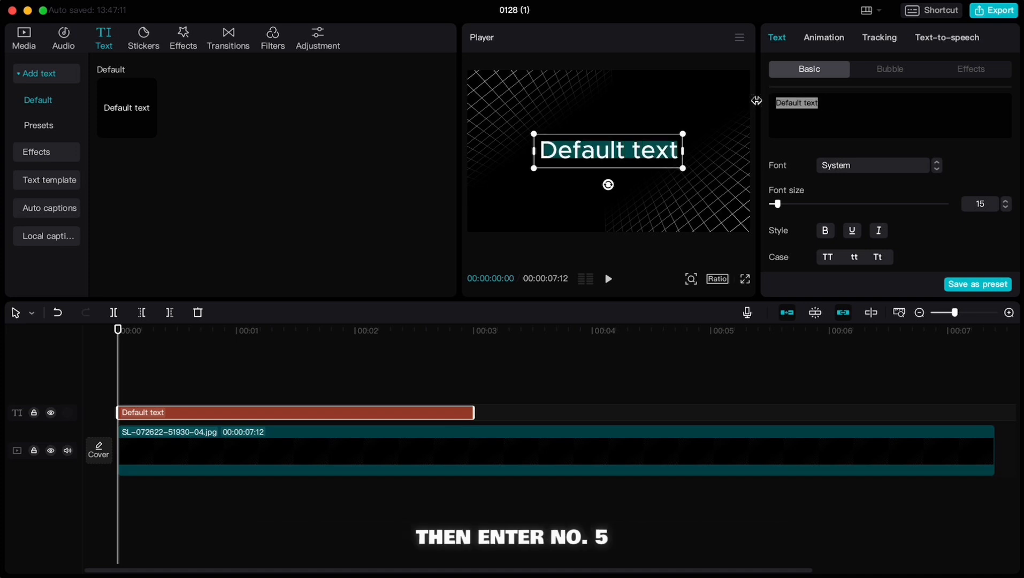
text(5)
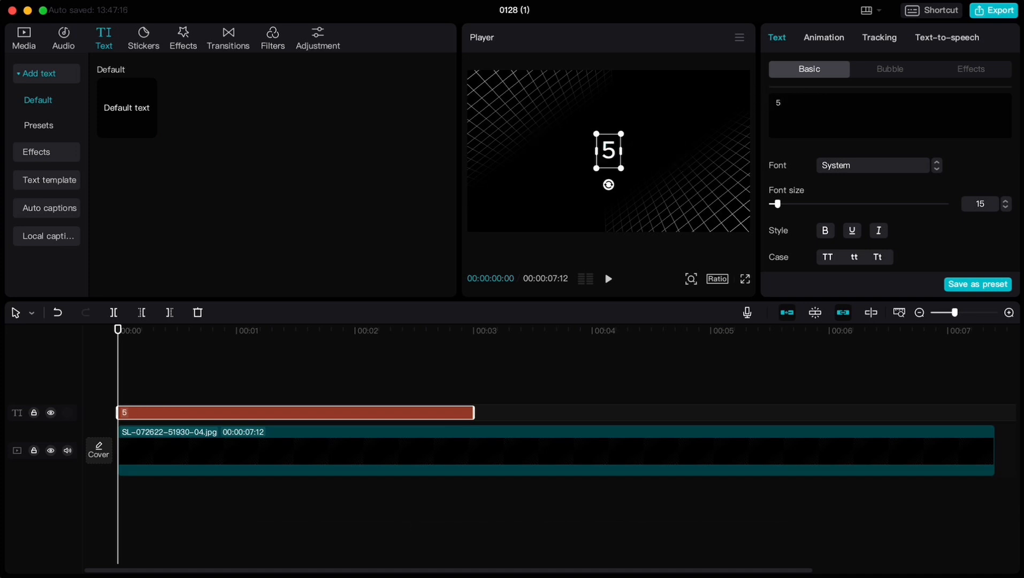
click(874, 165)
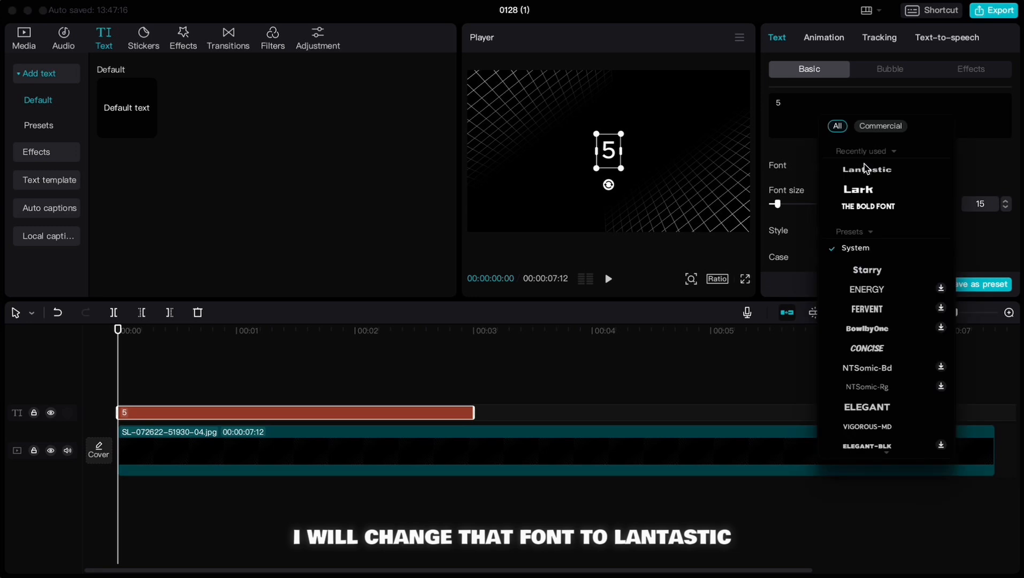
click(867, 170)
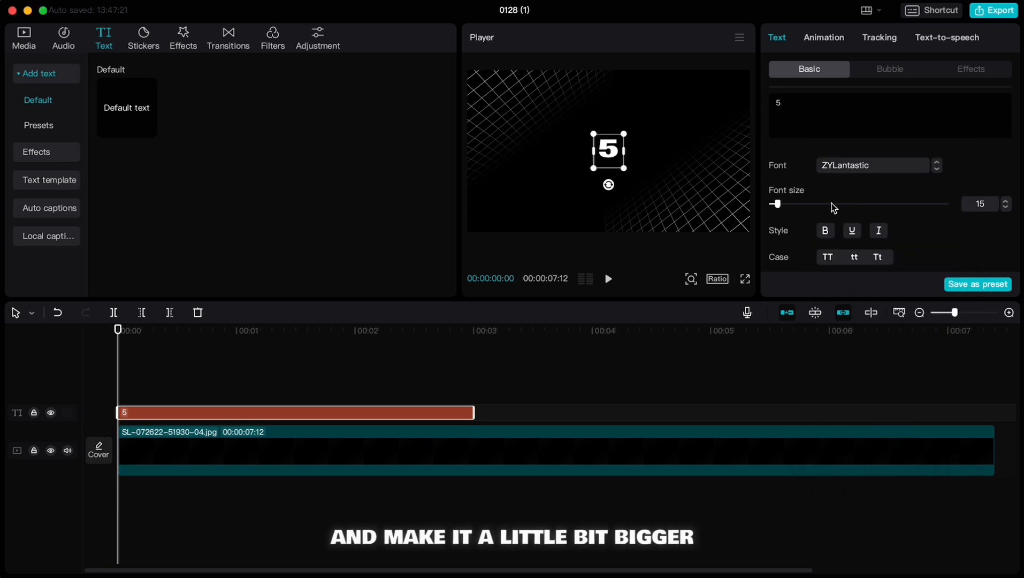
drag(776, 203, 789, 204)
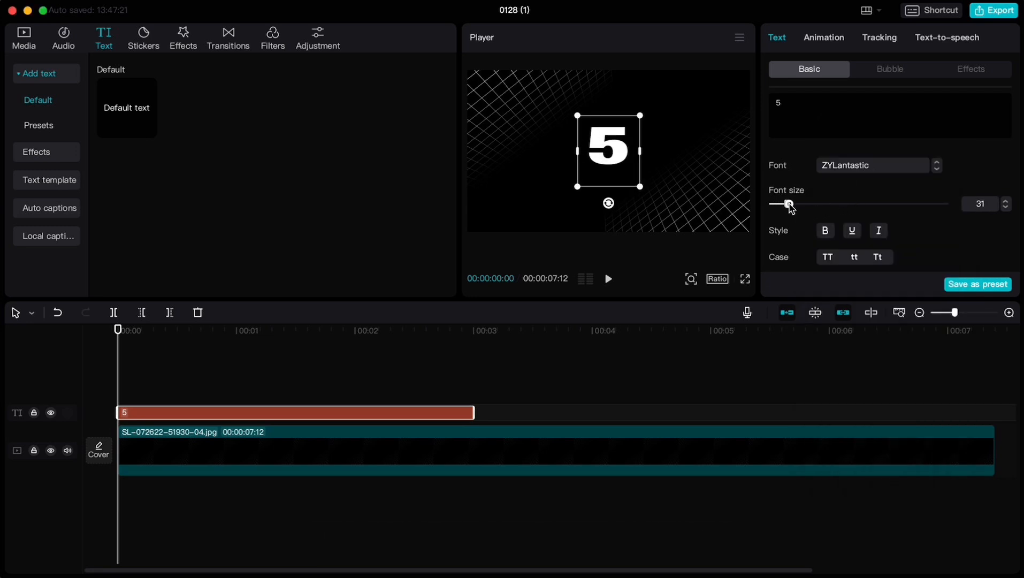
click(1005, 207)
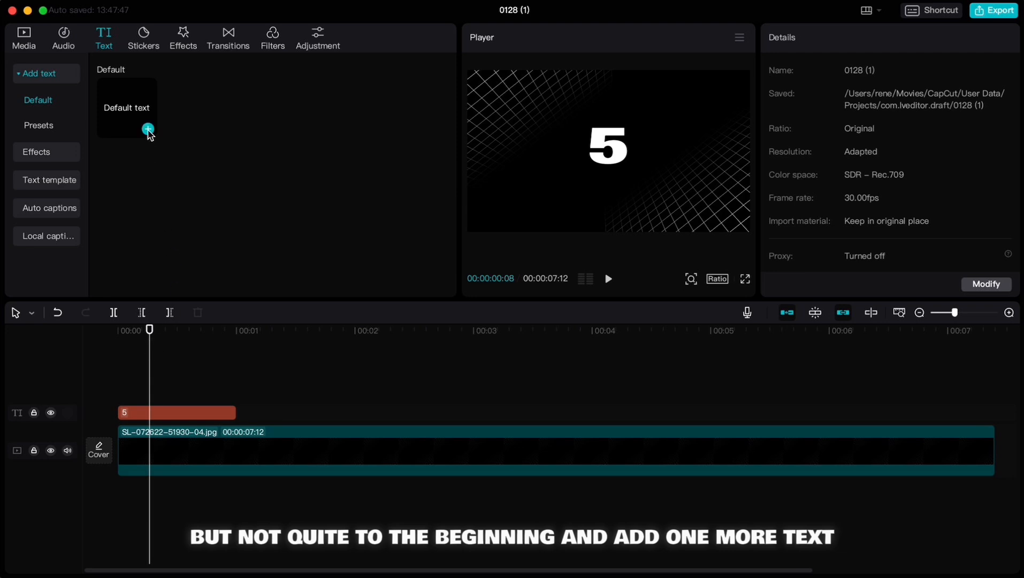
Add a 'FIVE' caption beneath the 5 at font size 10, ending with the 5 clip
click(148, 129)
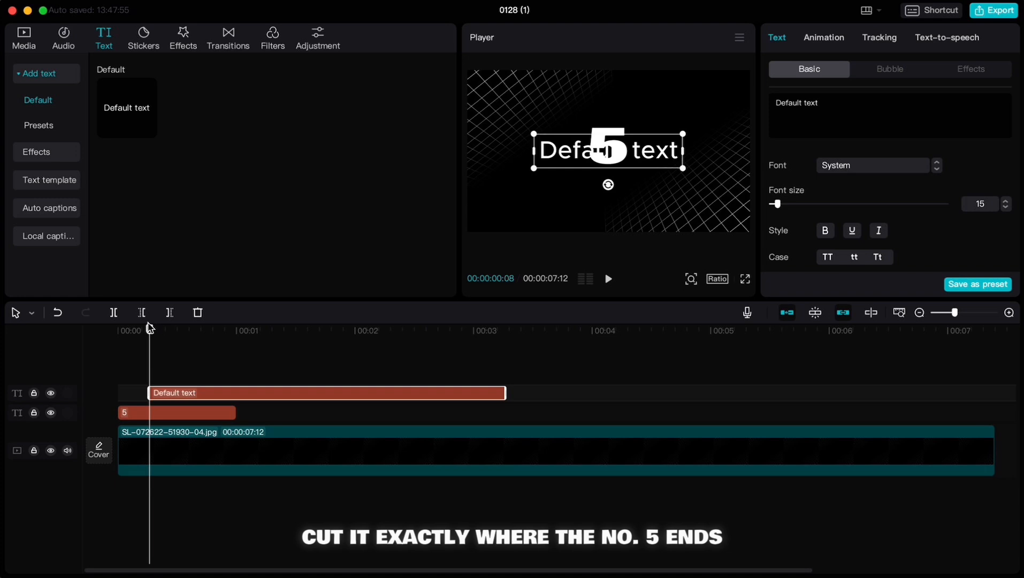
drag(148, 336, 236, 336)
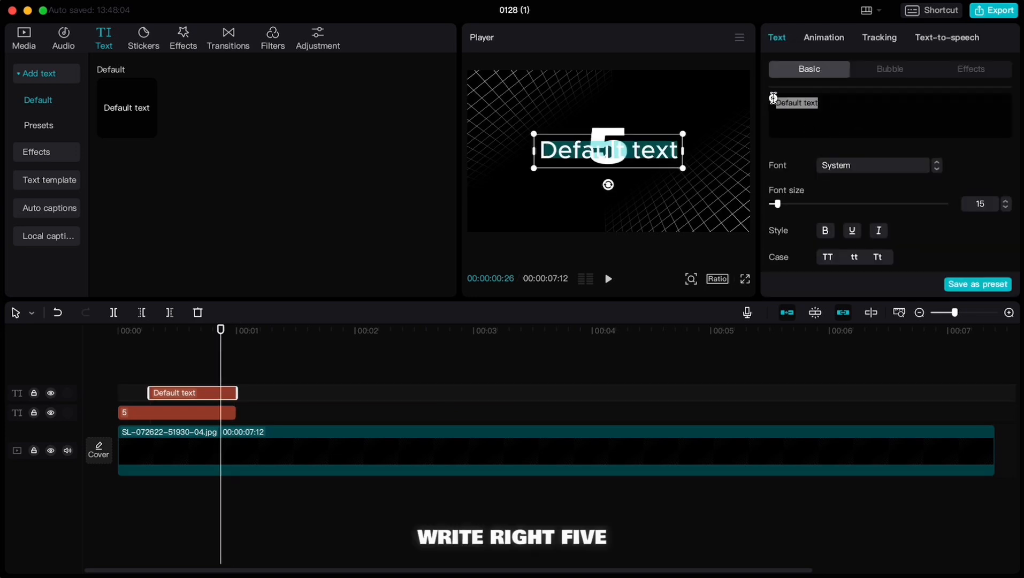
text(FIVE)
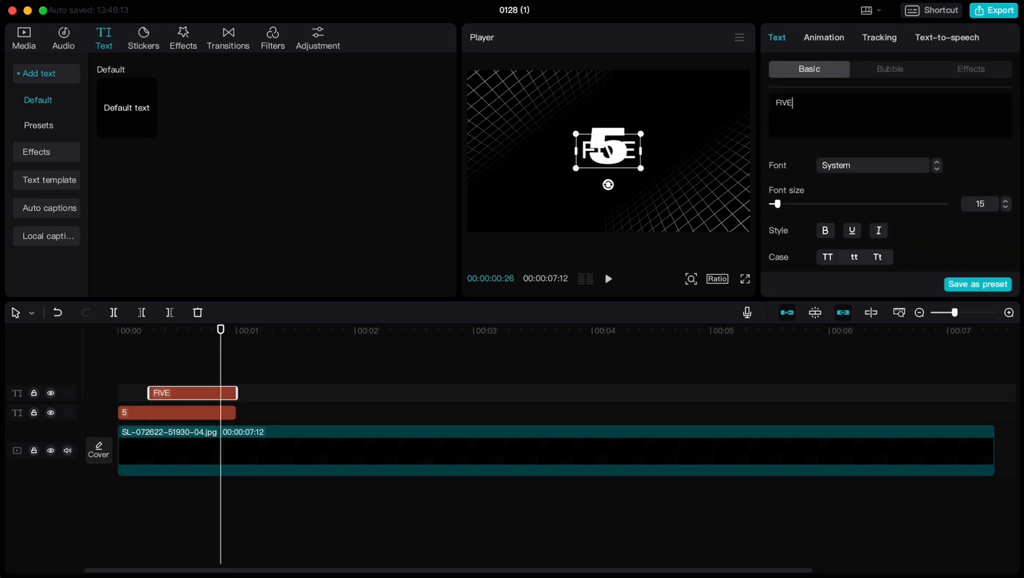
drag(607, 149, 607, 181)
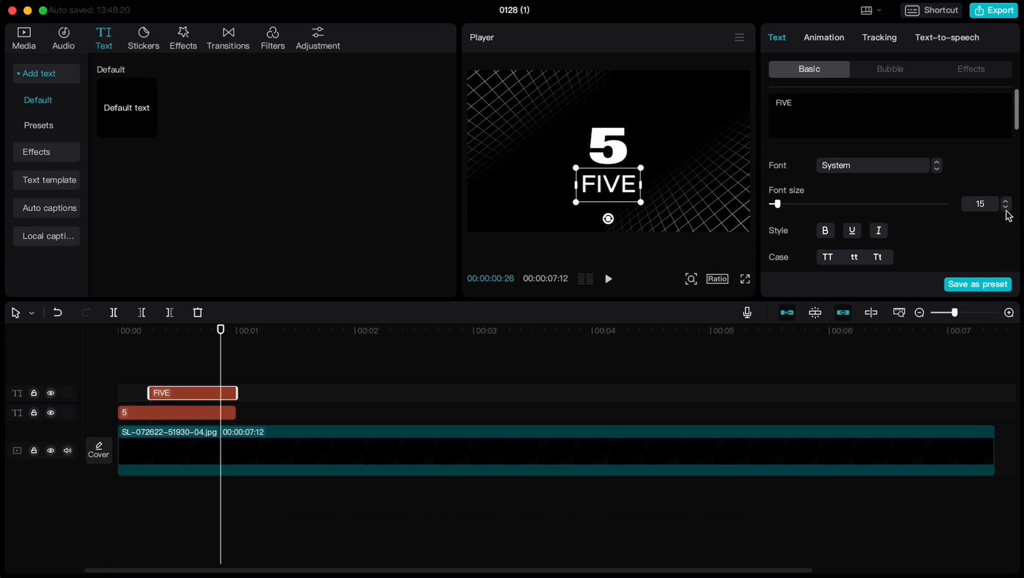
click(1005, 207)
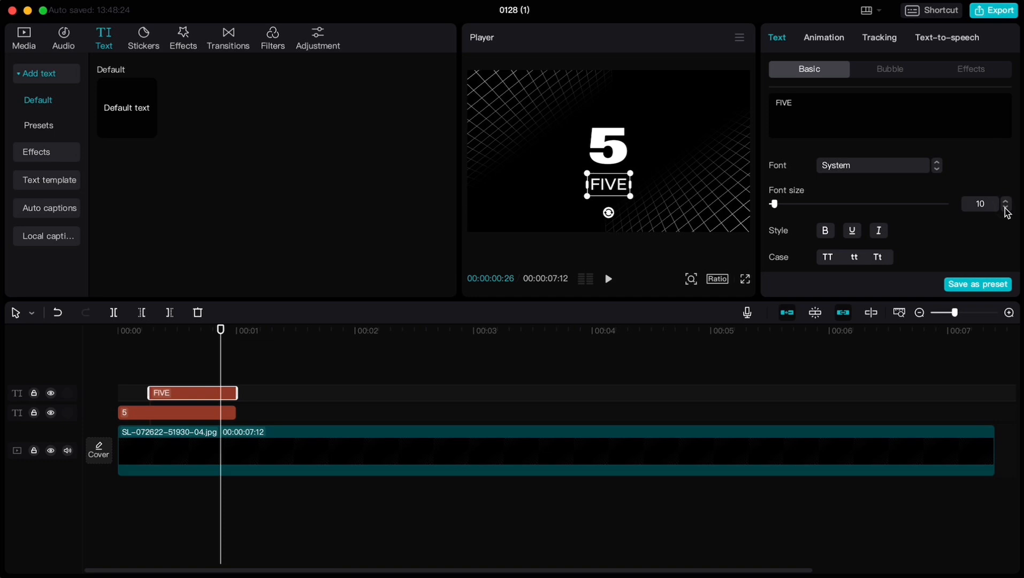
click(1005, 207)
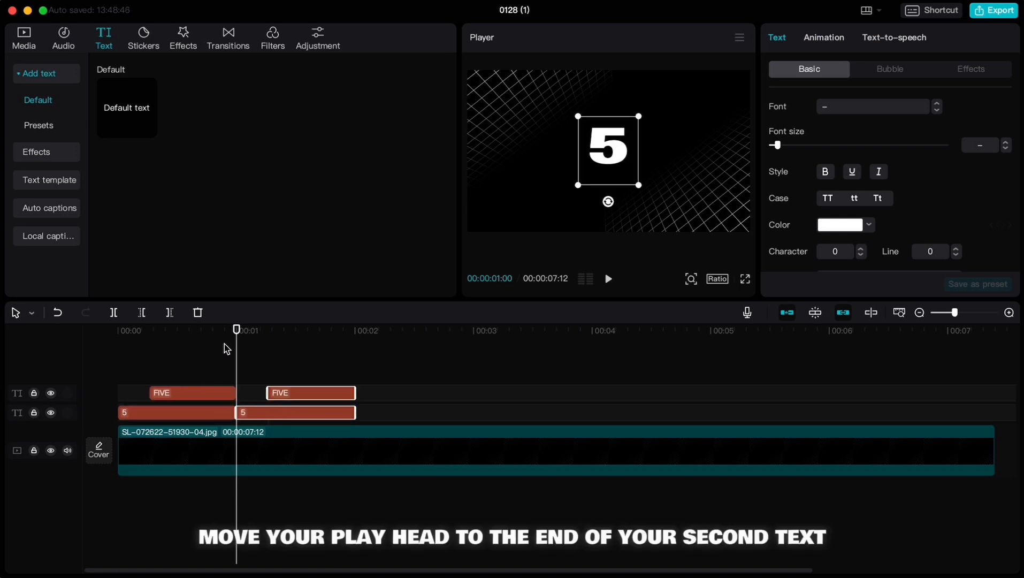
Move the playhead to the end of the second 5/FIVE pair for the next copy
drag(236, 328, 351, 346)
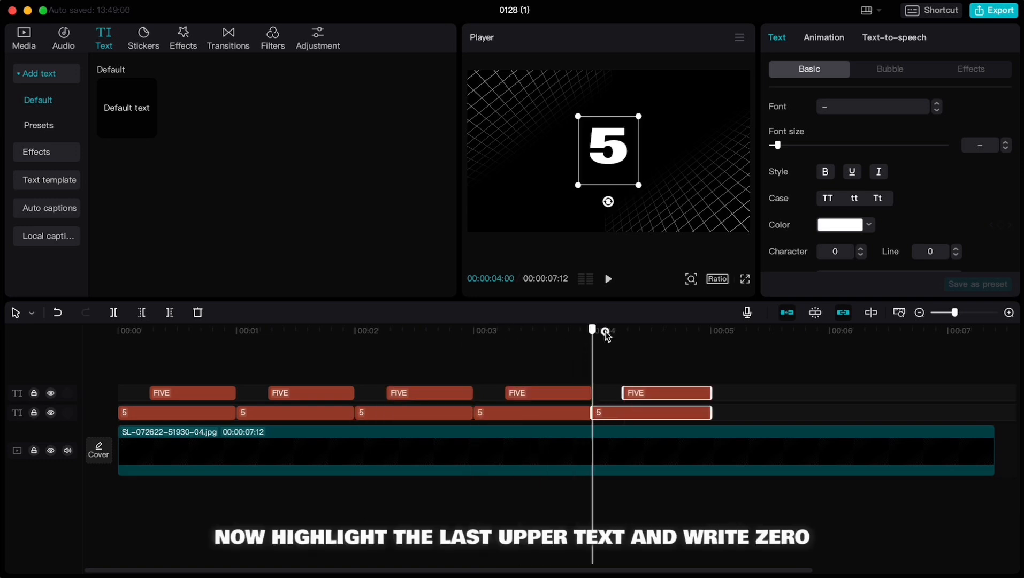
Rewrite the last word caption as 'ZERO' and select the last number clip
click(666, 392)
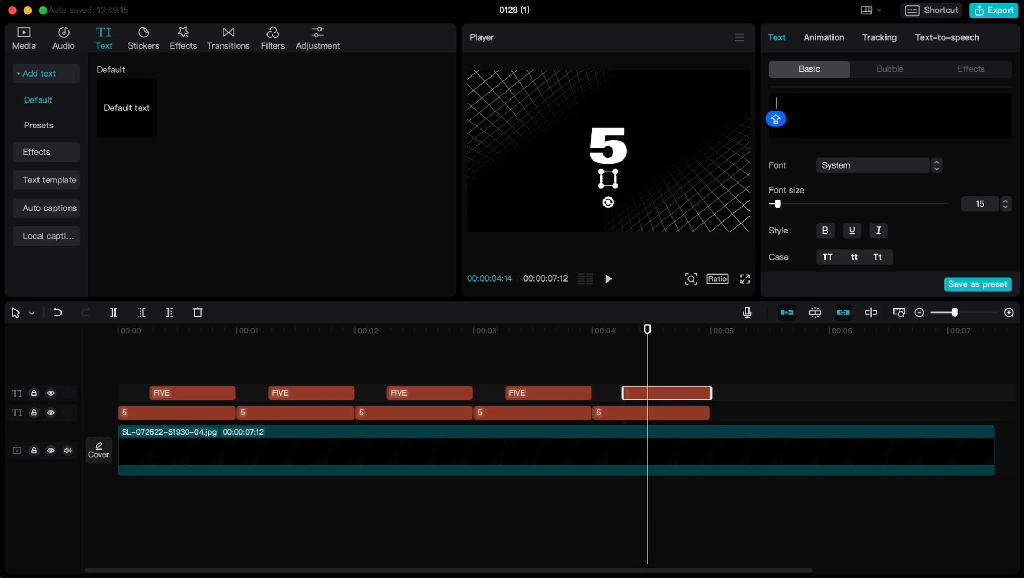
text(ZERO)
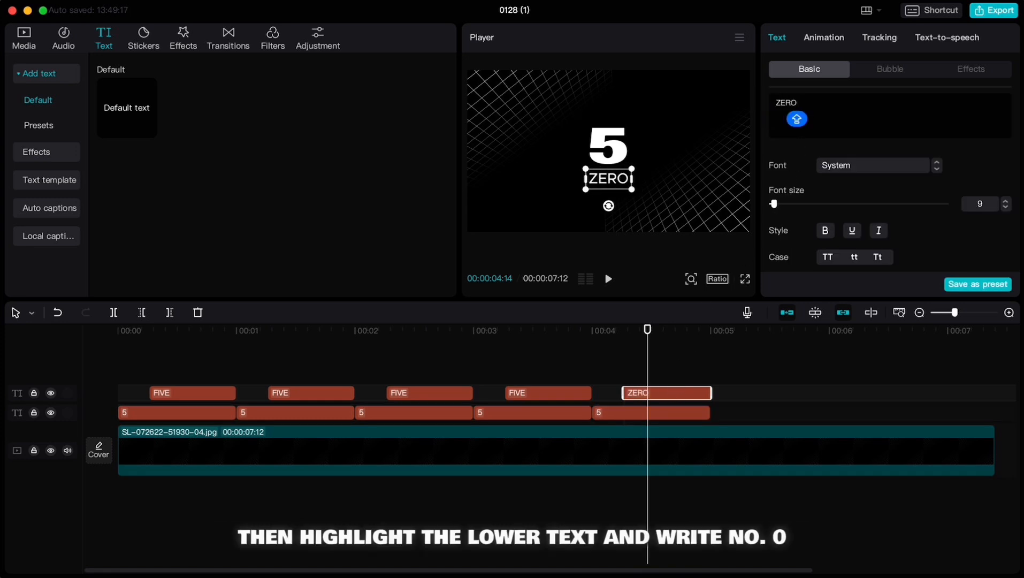
click(650, 412)
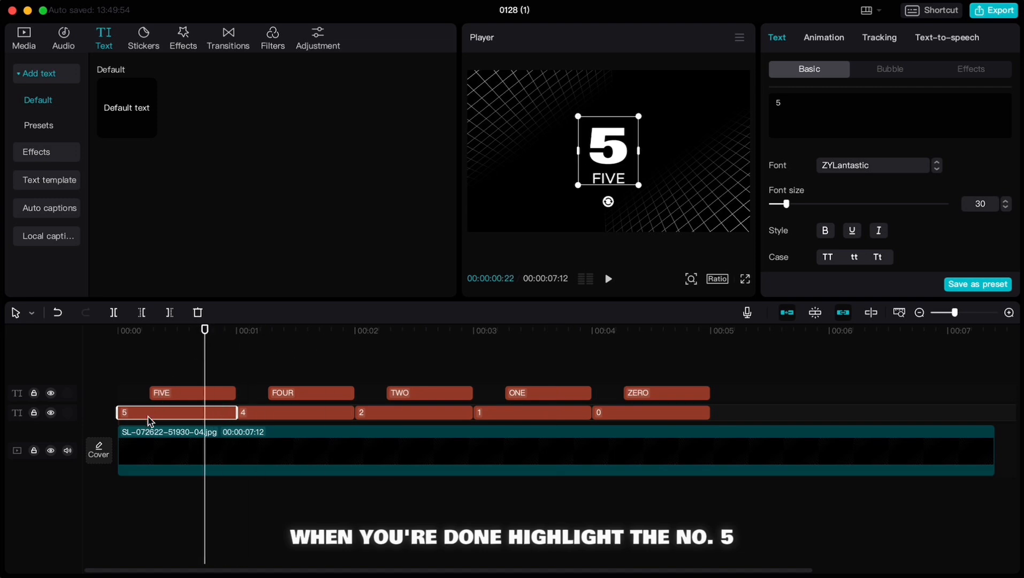
Convert the 5 digit clip into a compound clip, then do the same for the 1 clip
right_click(149, 413)
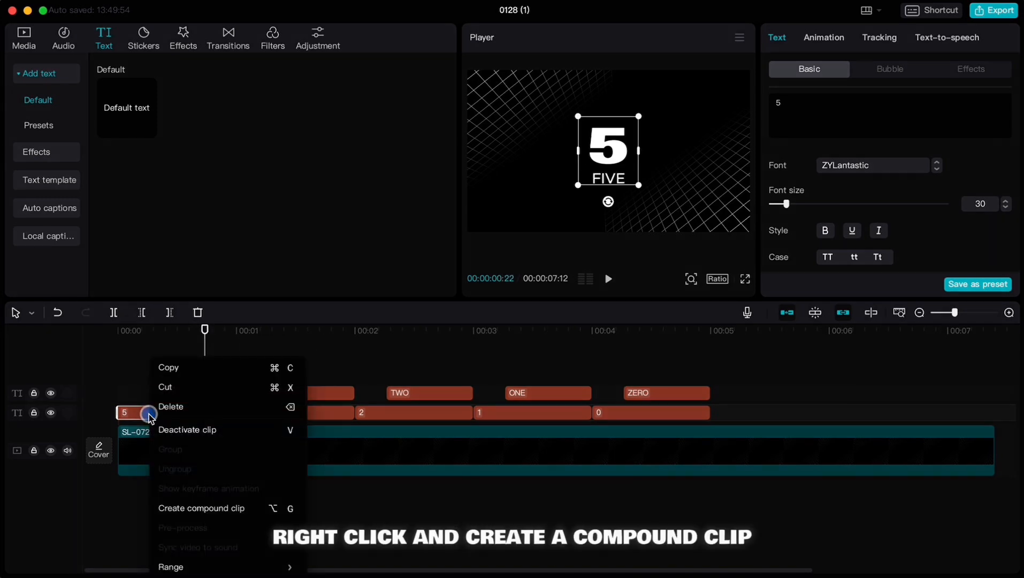
click(202, 508)
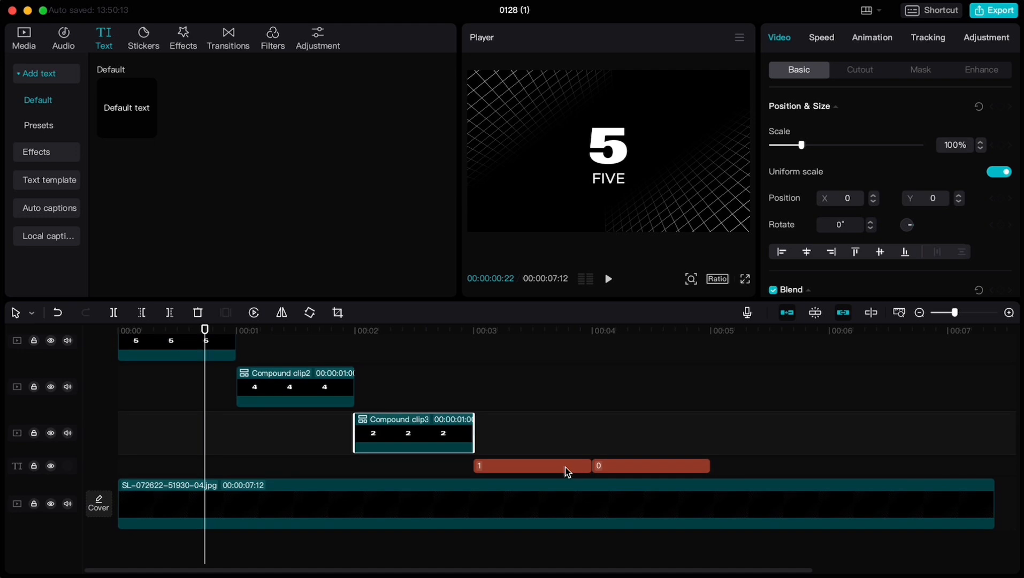
right_click(598, 466)
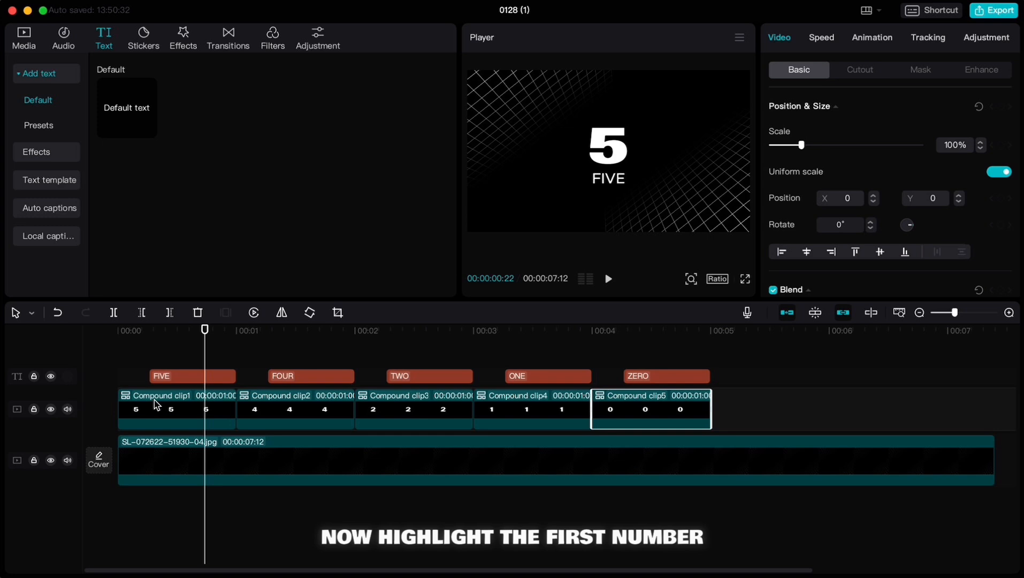
Apply a 0.5s Slide Up entrance to the 5, 4 and 0 digit compound clips
click(166, 409)
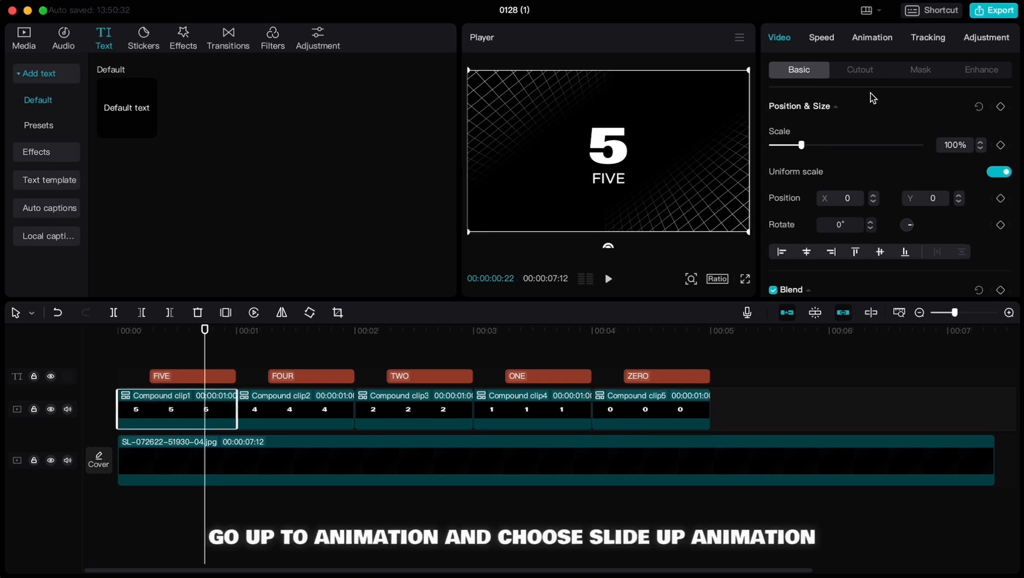
click(872, 37)
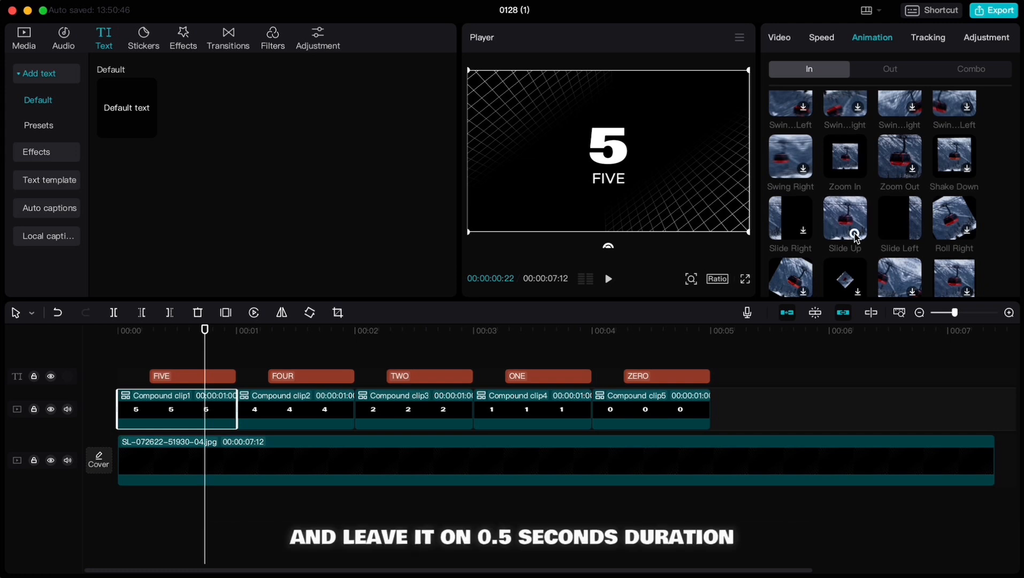
click(844, 217)
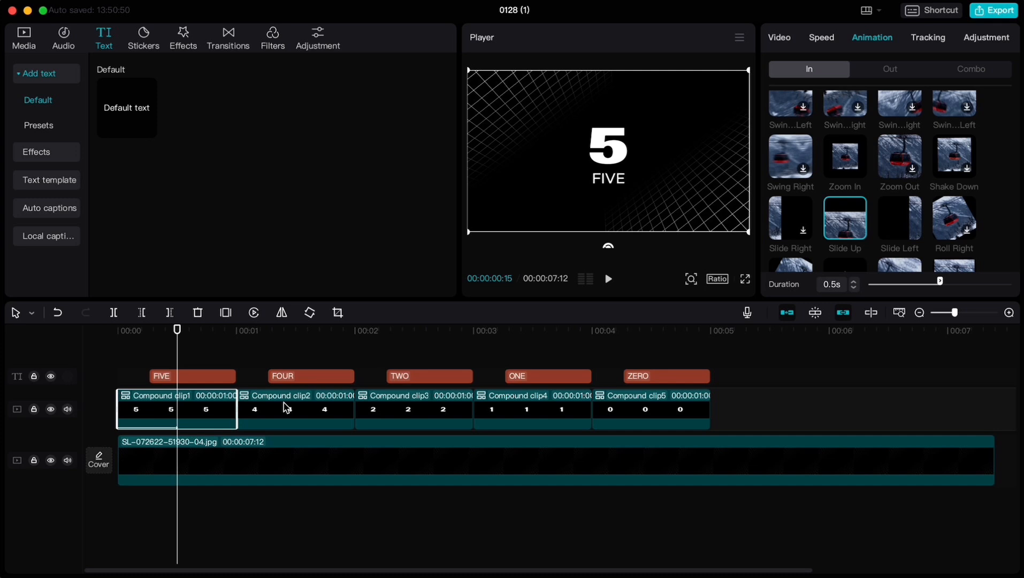
click(294, 409)
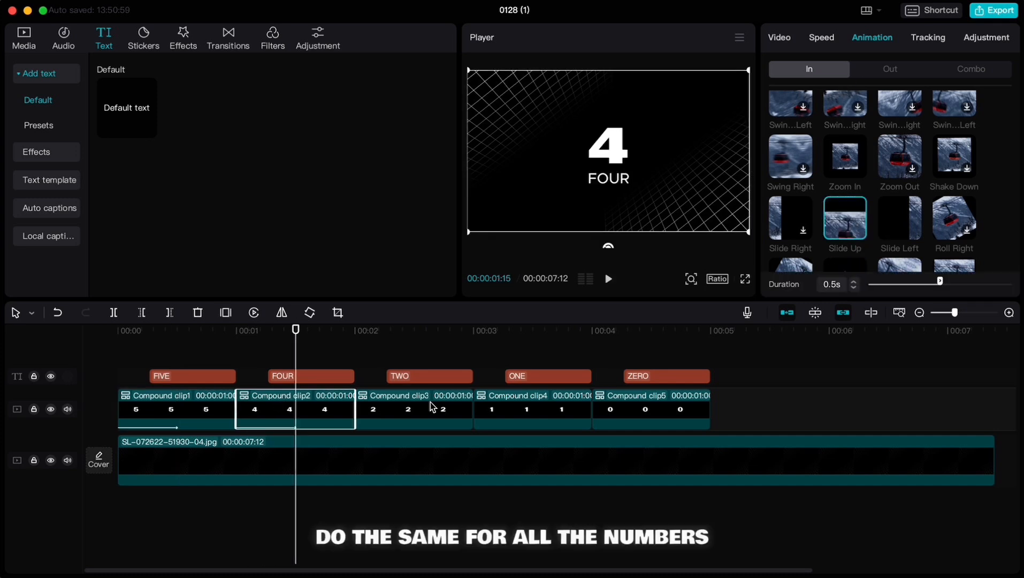
click(531, 408)
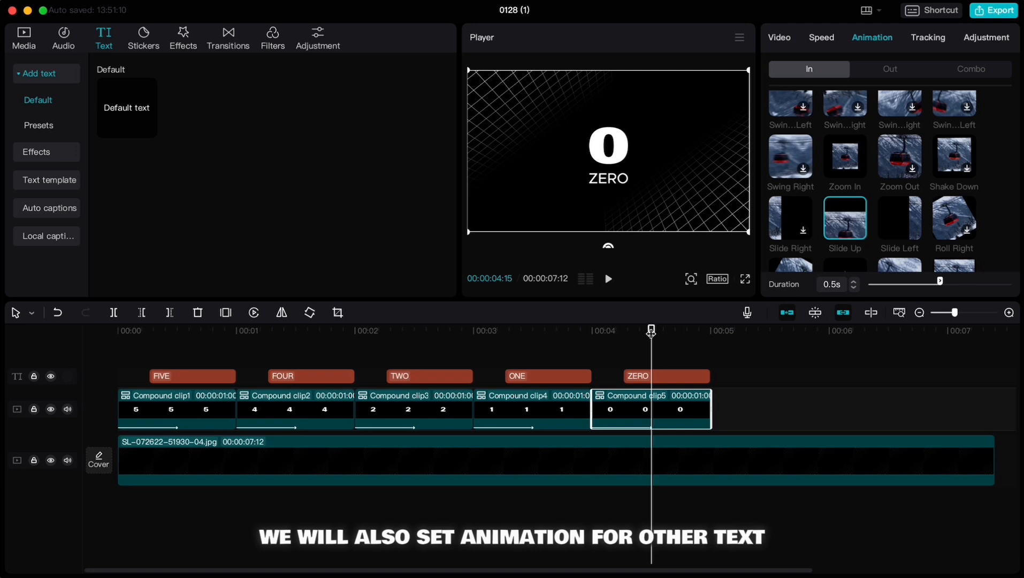
click(191, 376)
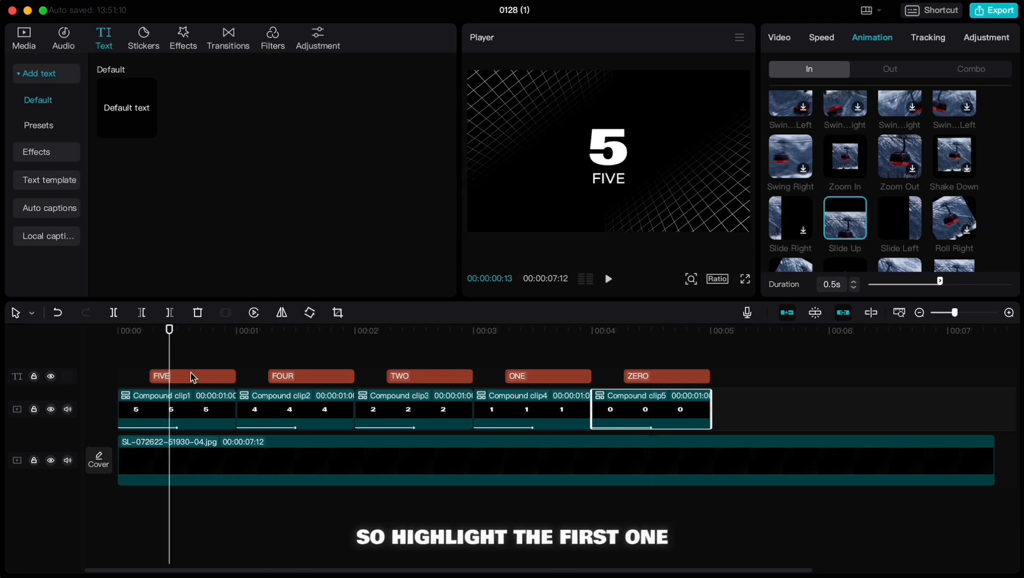
Give the FIVE, FOUR, TWO, ONE and ZERO captions a 0.5s Zoom In entrance
click(192, 376)
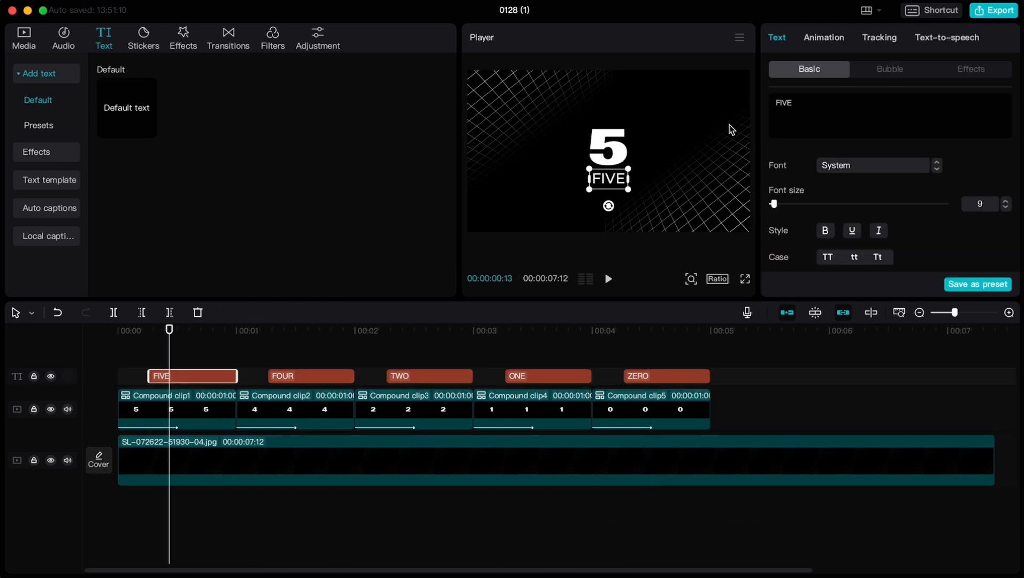
click(824, 37)
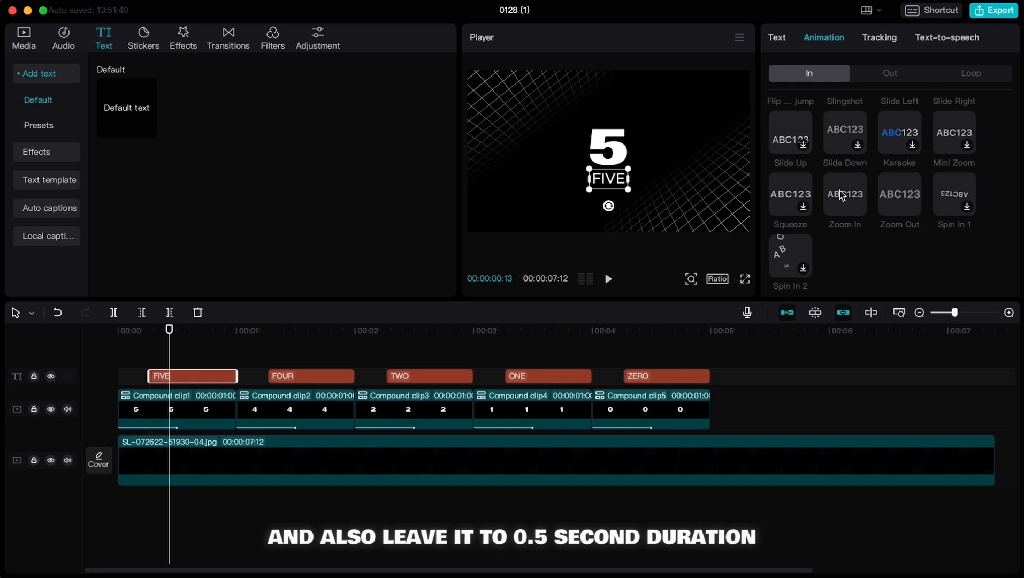
click(845, 195)
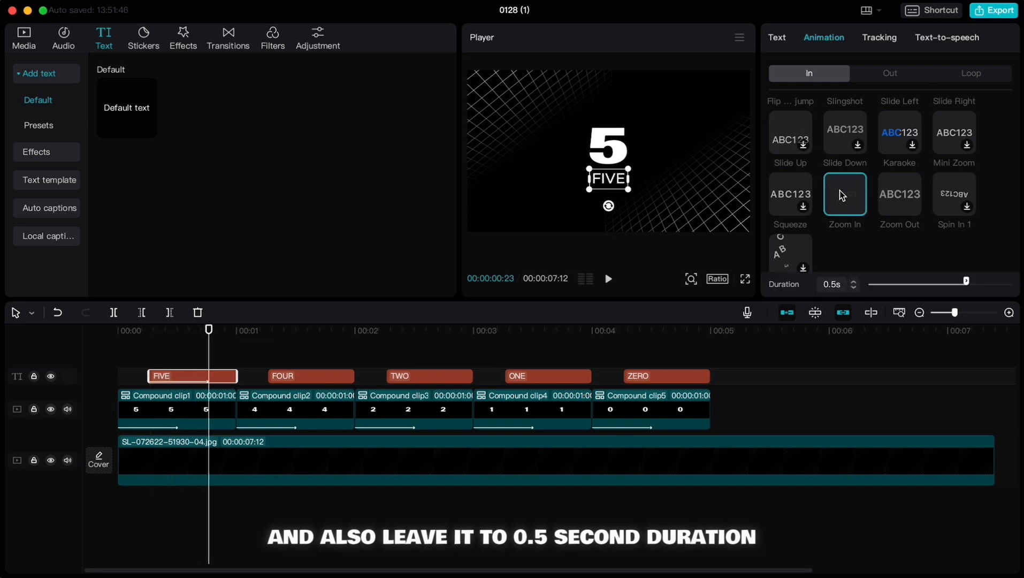
click(311, 376)
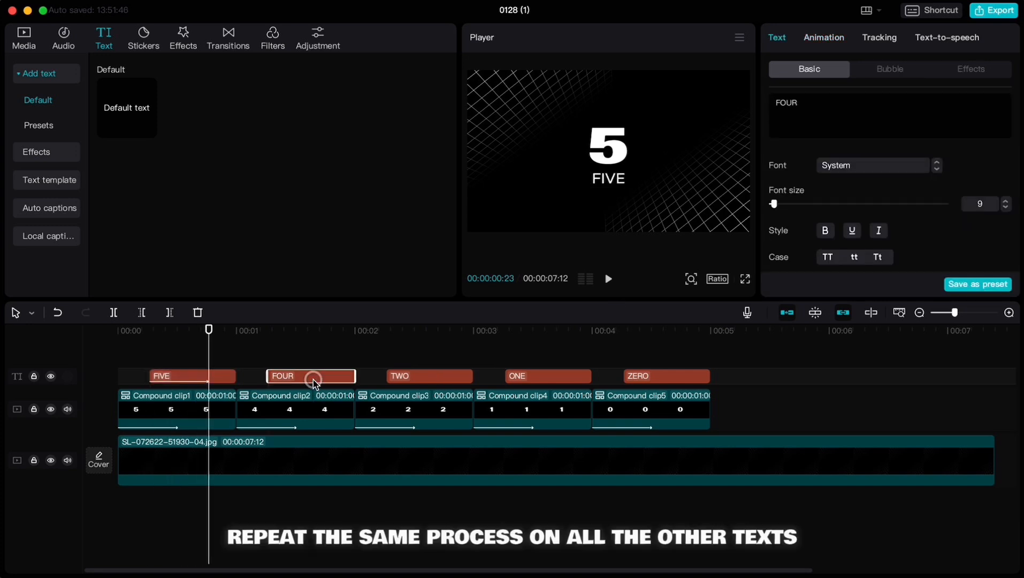
click(429, 376)
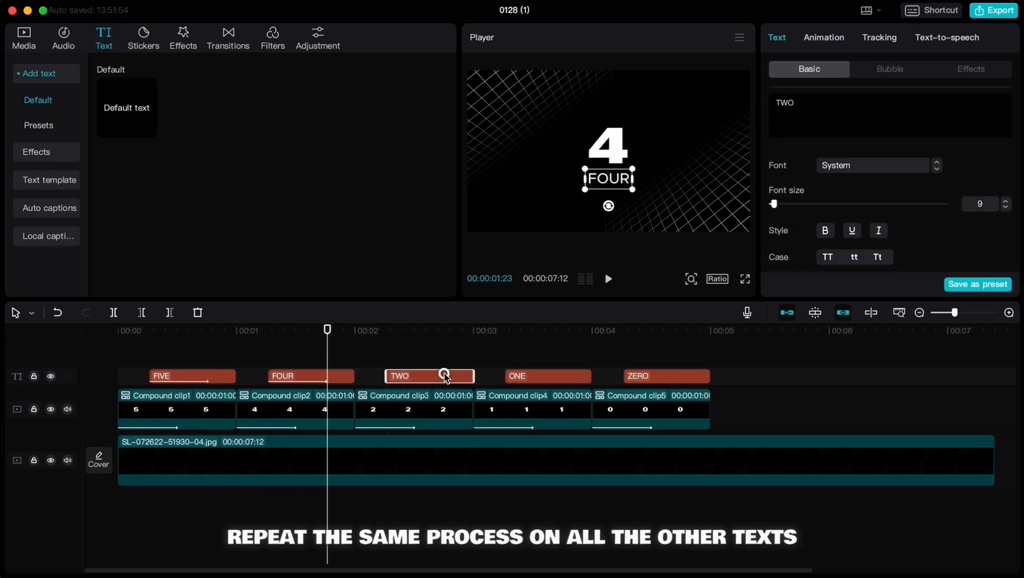
click(548, 376)
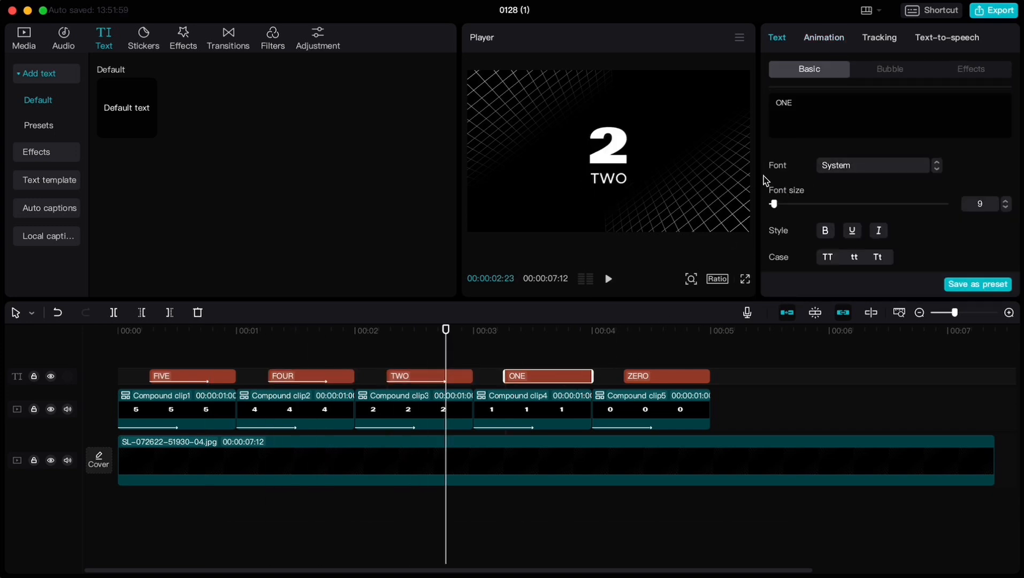
click(666, 375)
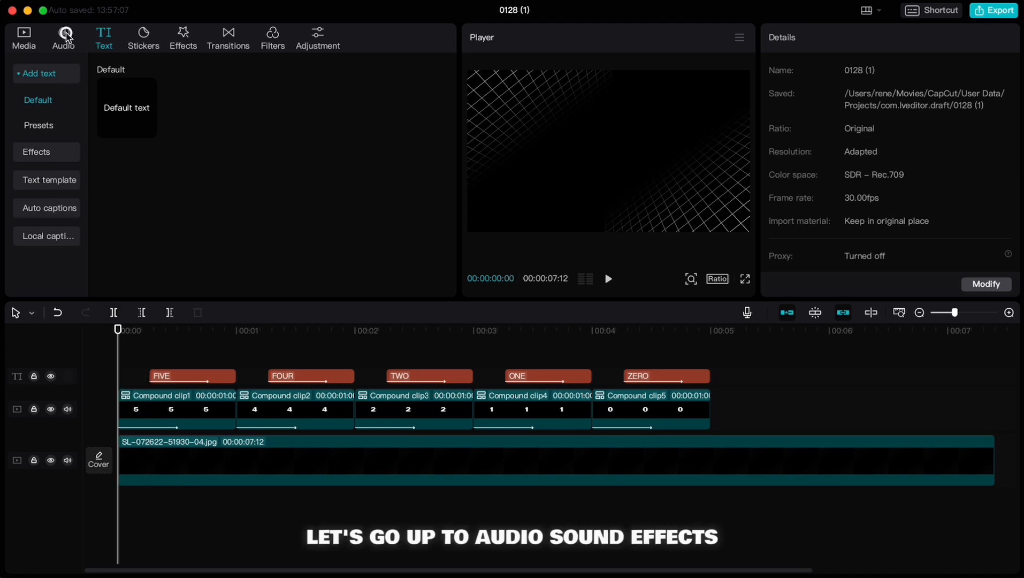
Add the Movie countdown sound effect and shift it right to align with the first number
click(62, 33)
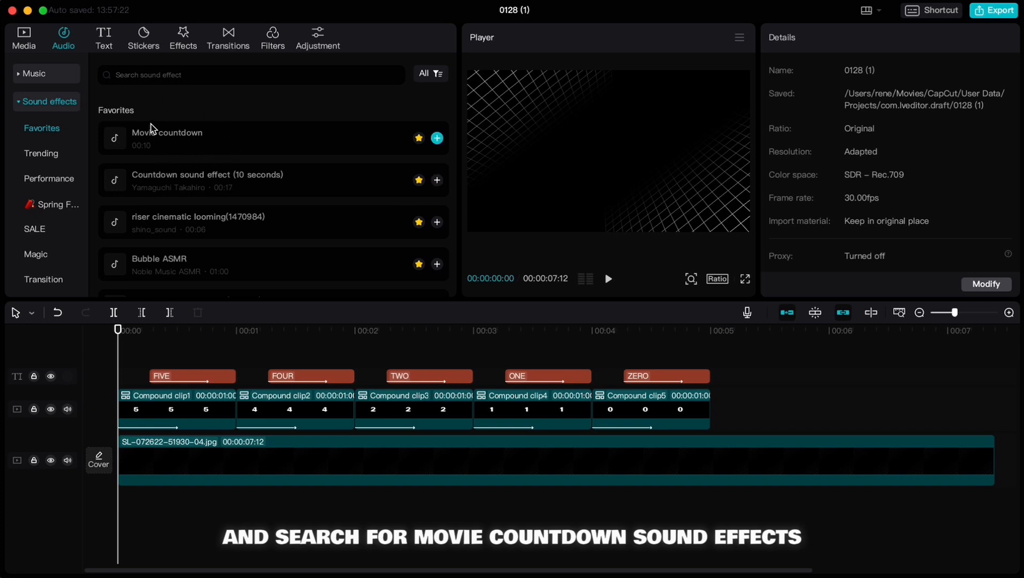
mouse_move(437, 139)
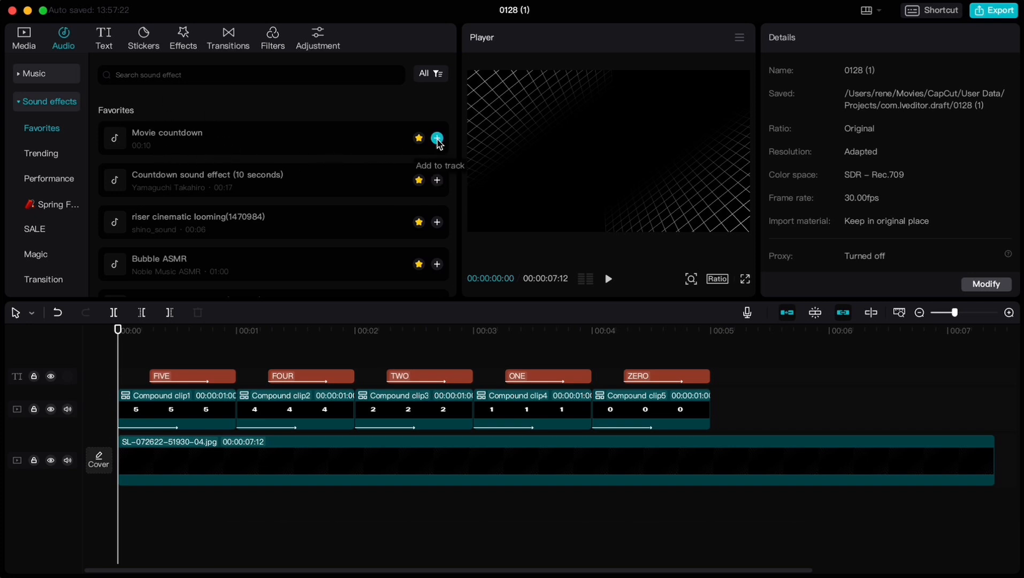
click(437, 138)
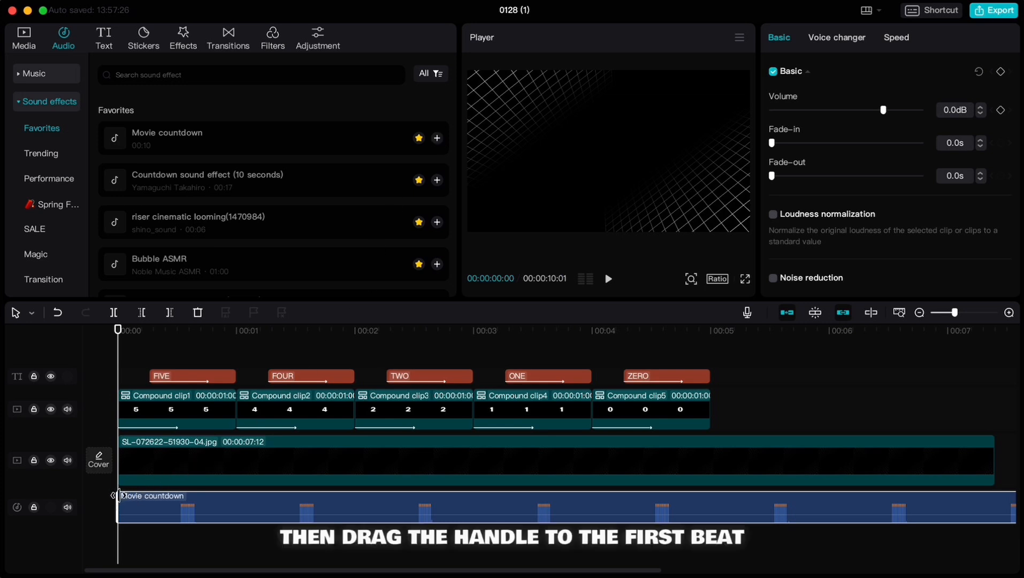
drag(119, 506, 175, 507)
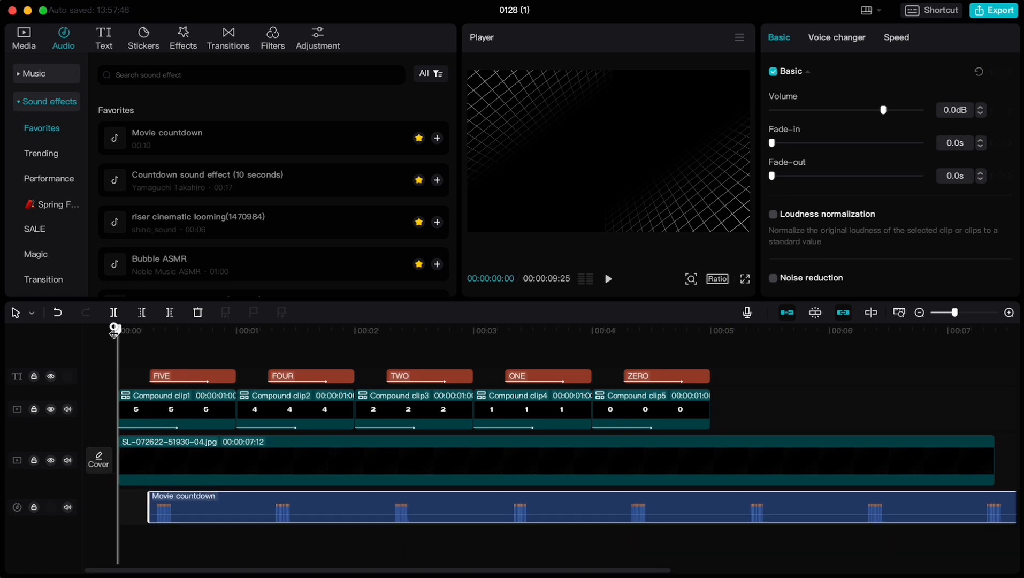
click(609, 279)
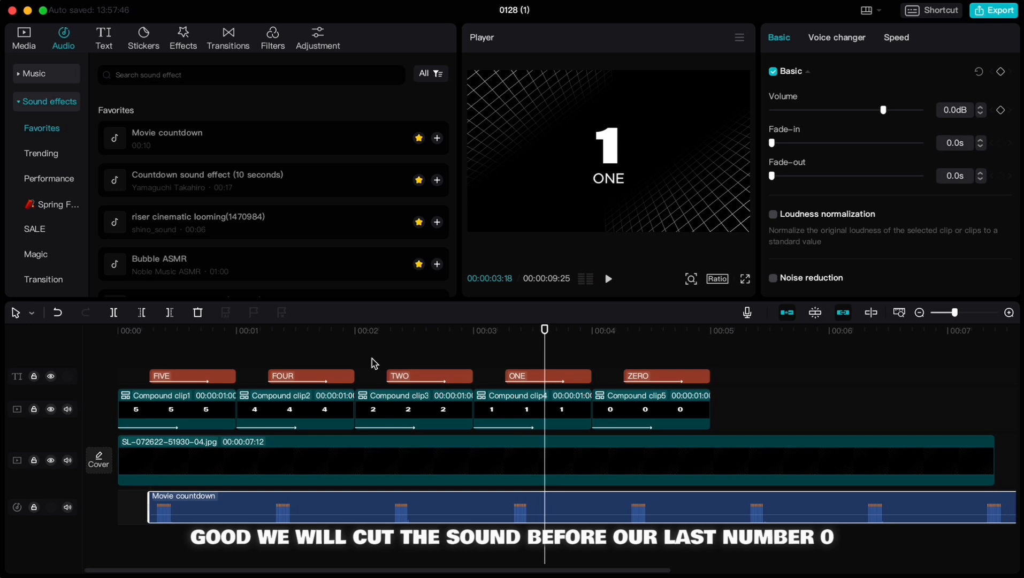
mouse_move(543, 332)
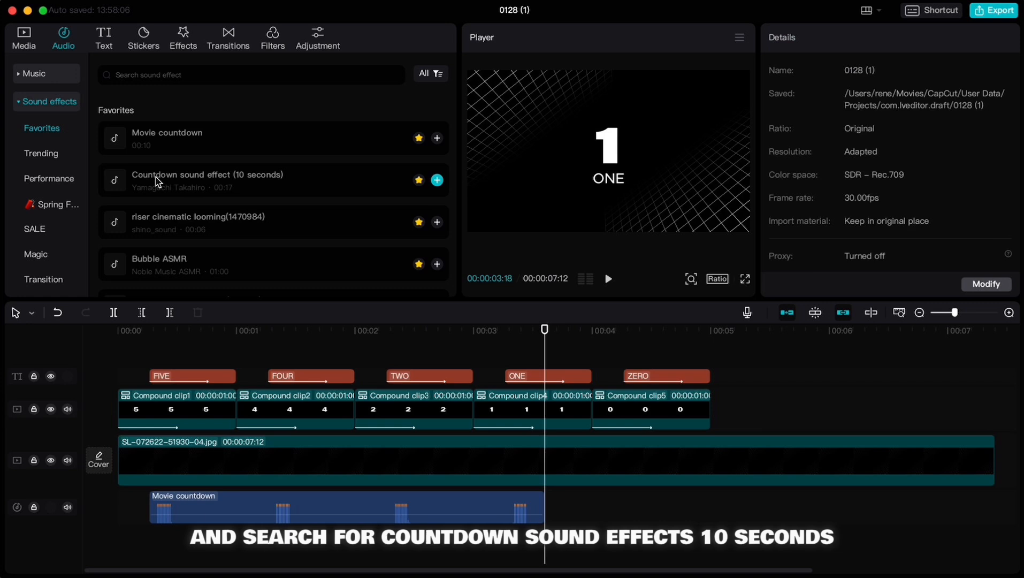
mouse_move(249, 183)
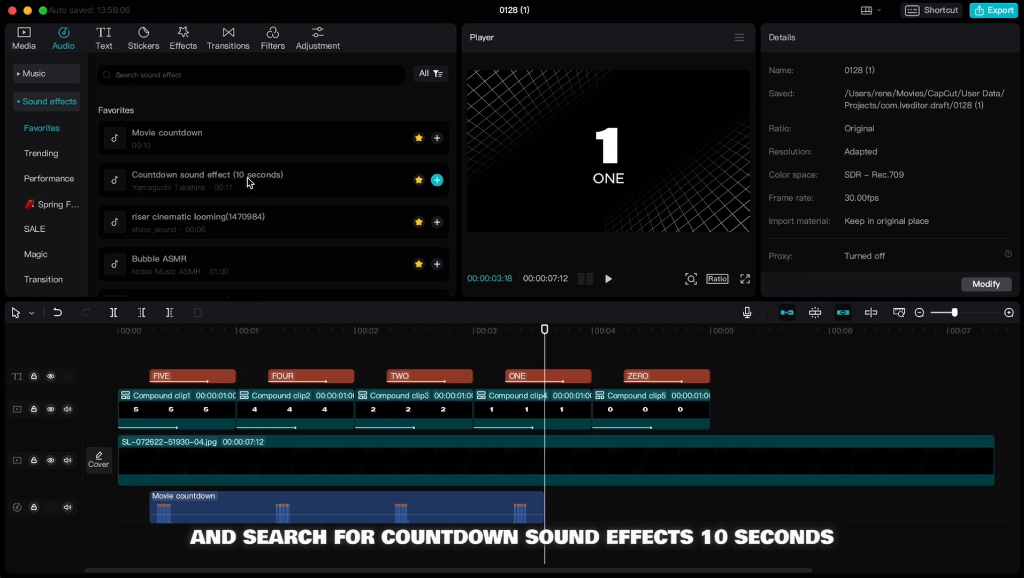
mouse_move(437, 180)
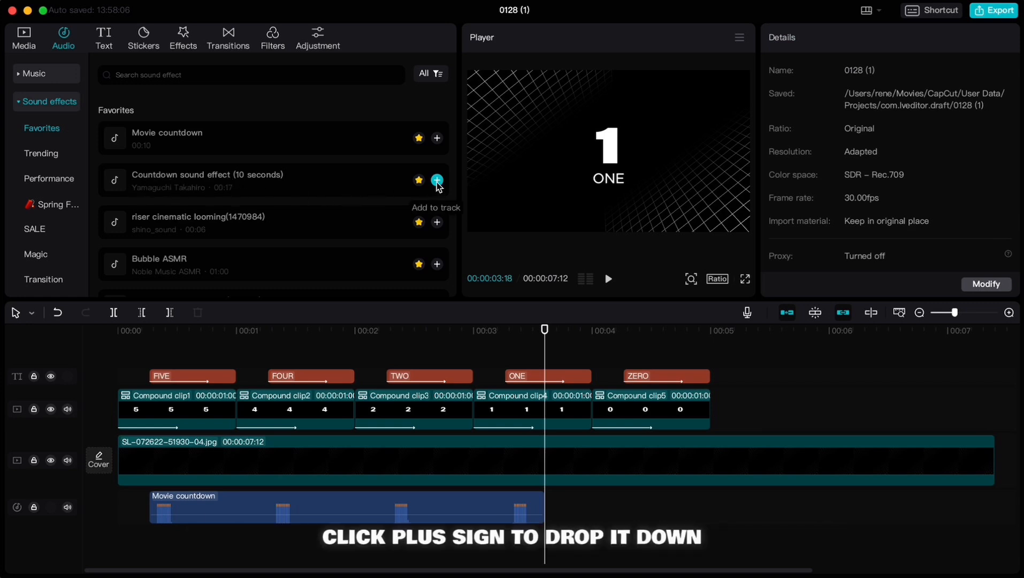
Add 'Countdown sound effect (10 seconds)' at the ZERO clip and replay from the start
click(437, 179)
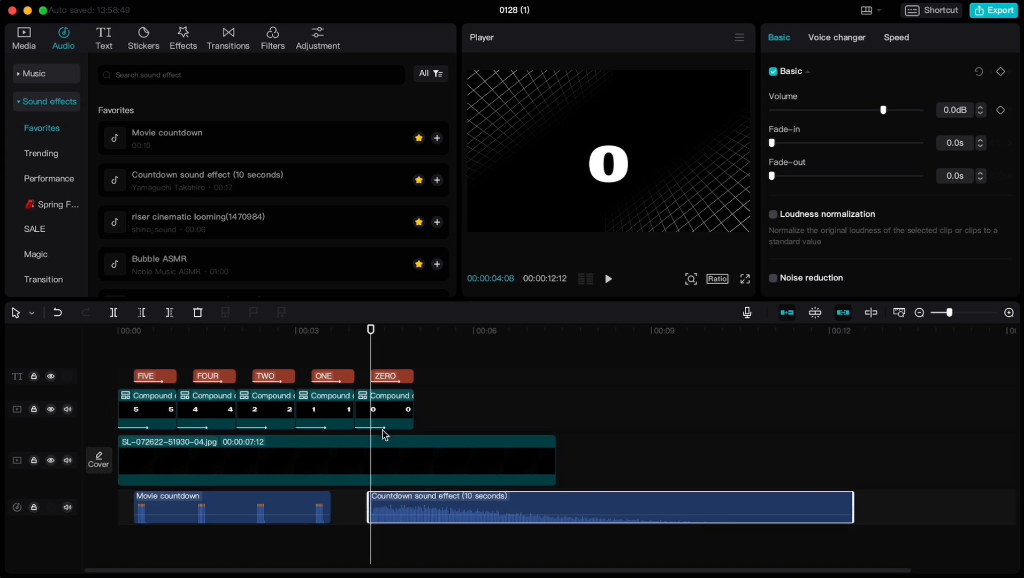
click(118, 330)
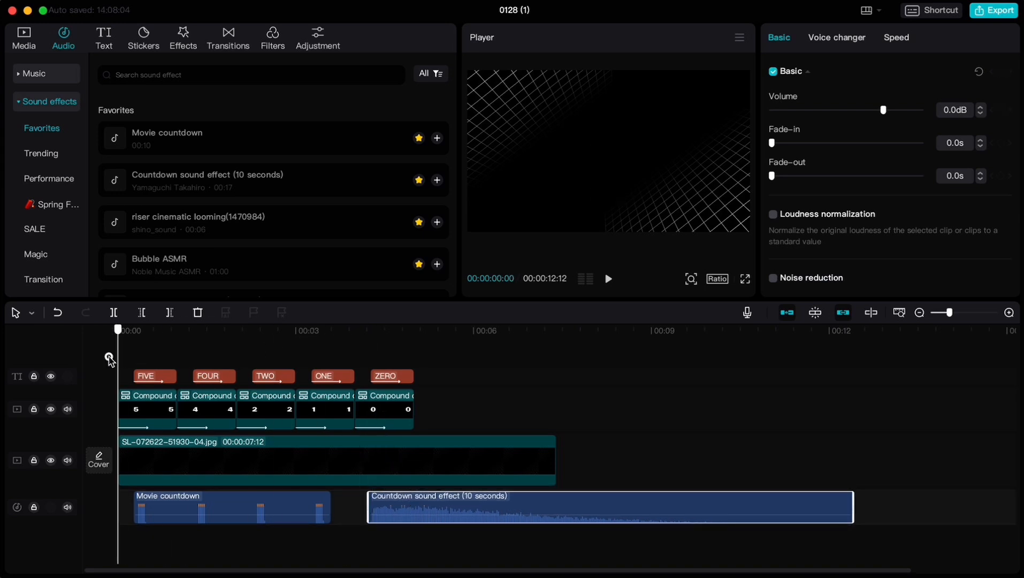
click(608, 279)
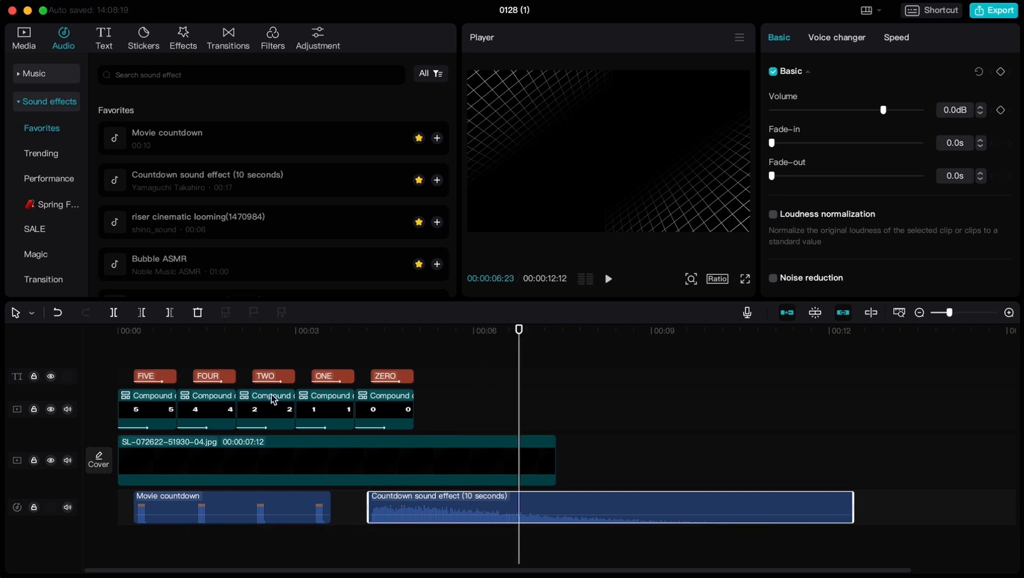
Split the background image and countdown sound at the 5-second mark
drag(519, 328, 426, 329)
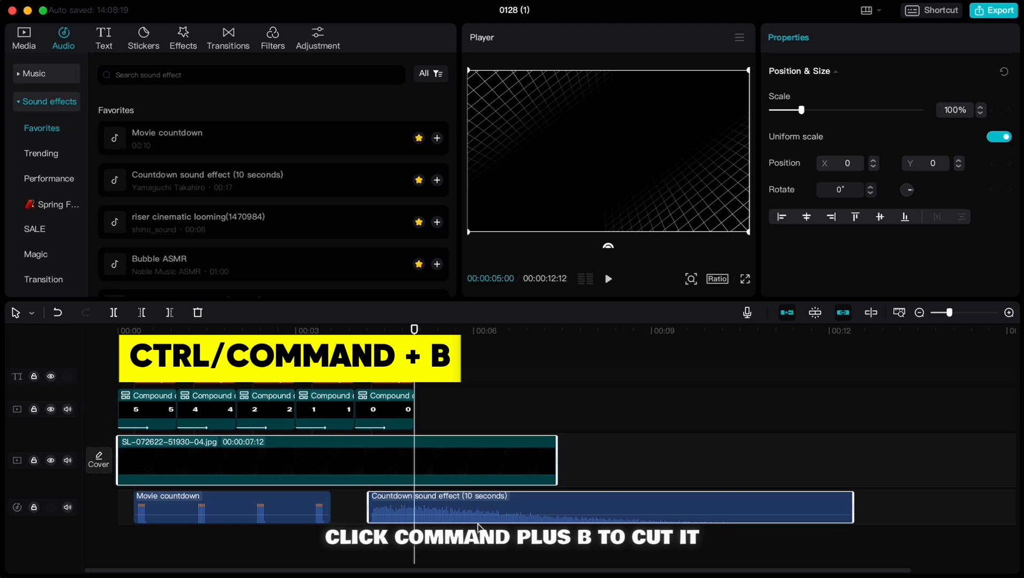
key(cmd+b)
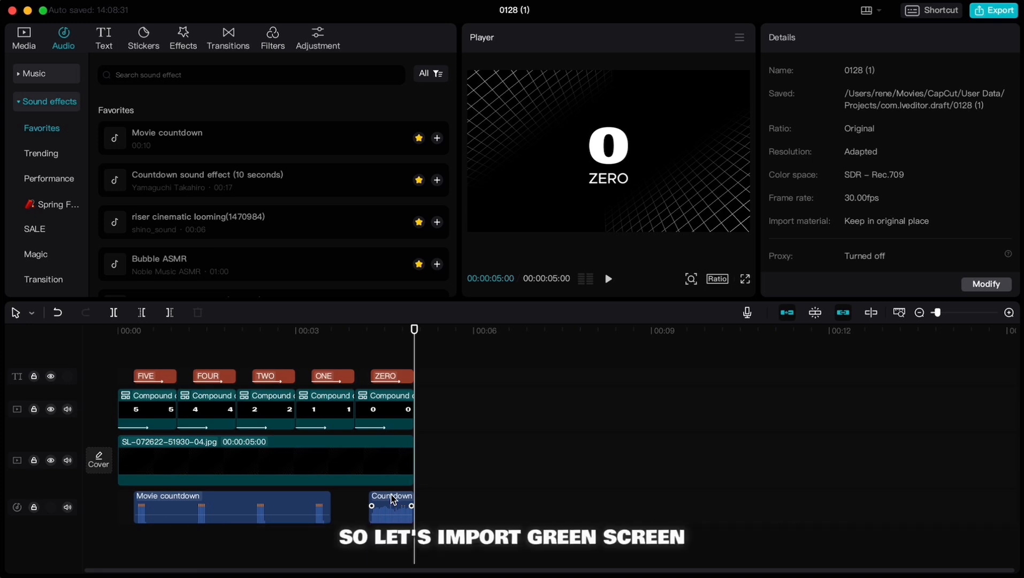
Import GS.jpeg and place it on the timeline at 00:05
click(24, 34)
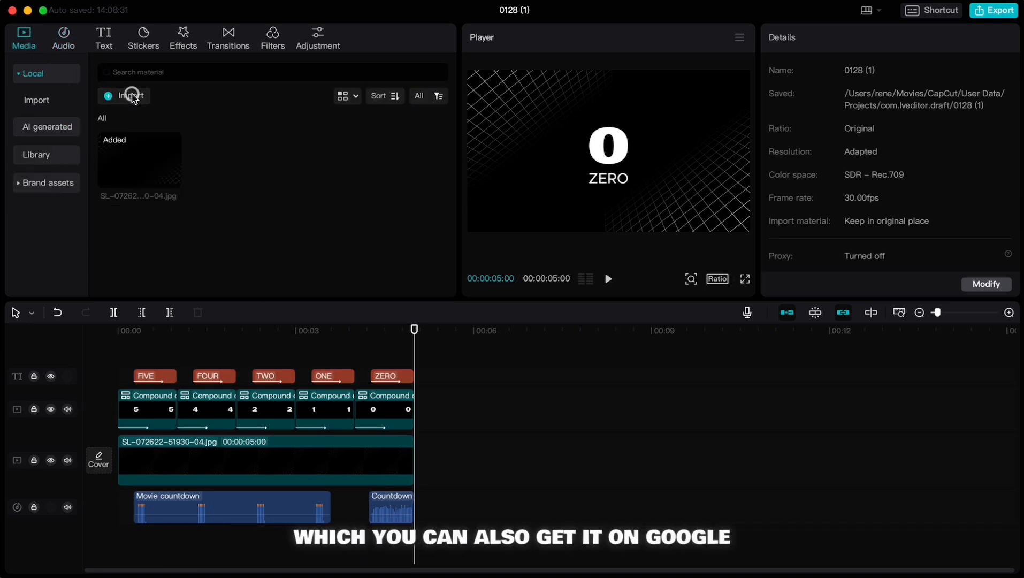
click(130, 95)
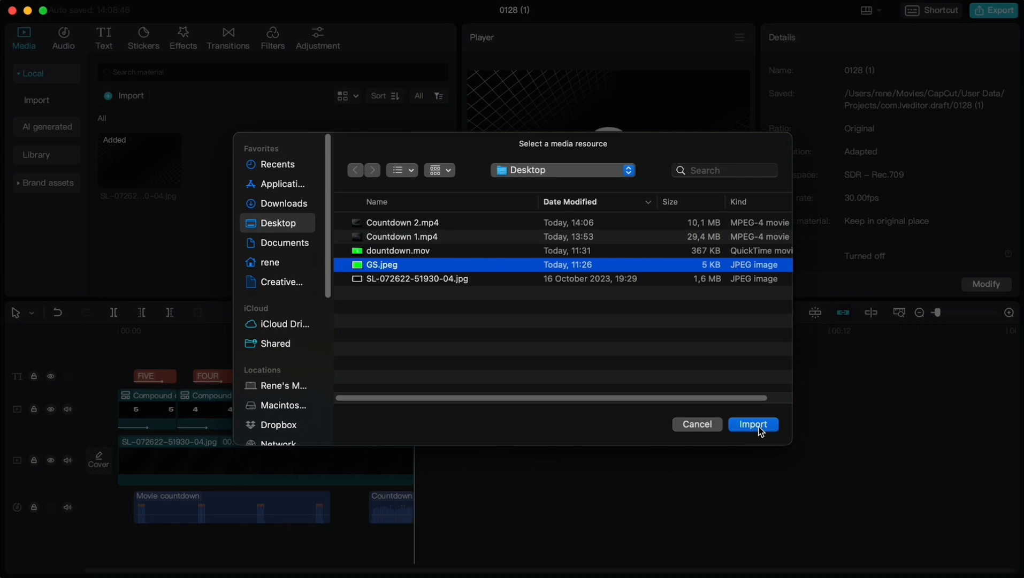
click(754, 424)
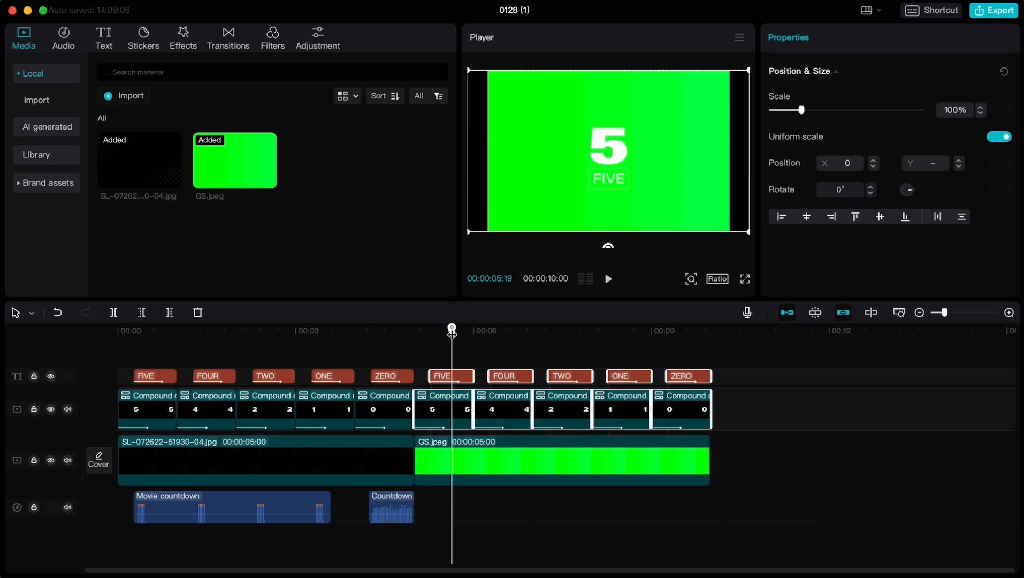
drag(451, 329, 428, 329)
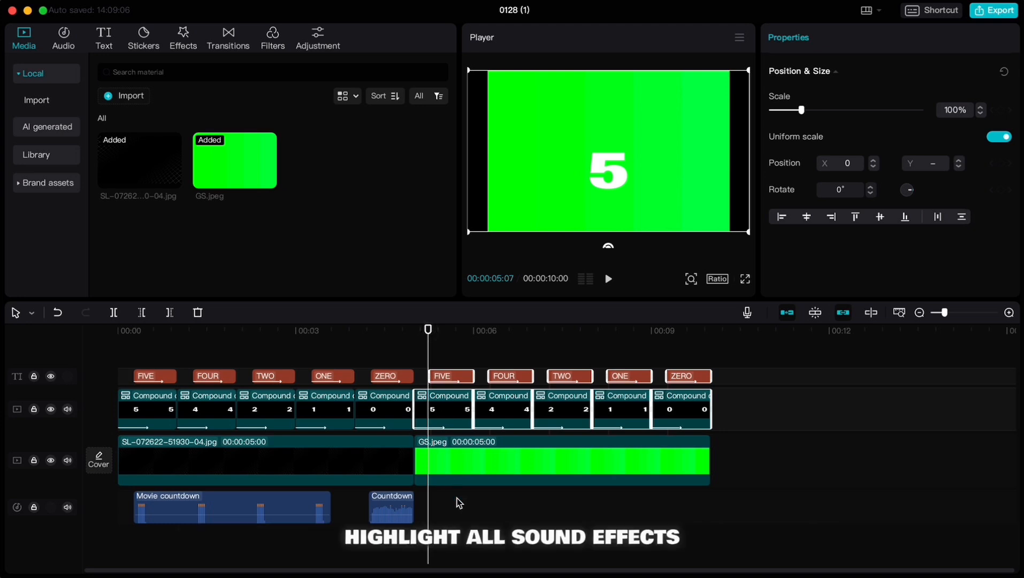
Copy both sound effects under the green-screen countdown and set it as the export area
click(223, 509)
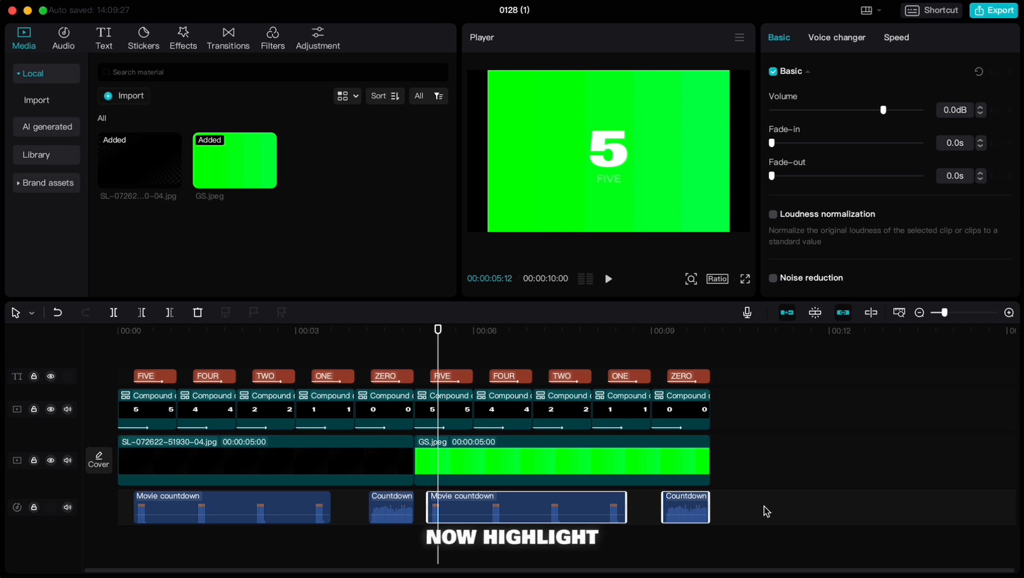
click(451, 376)
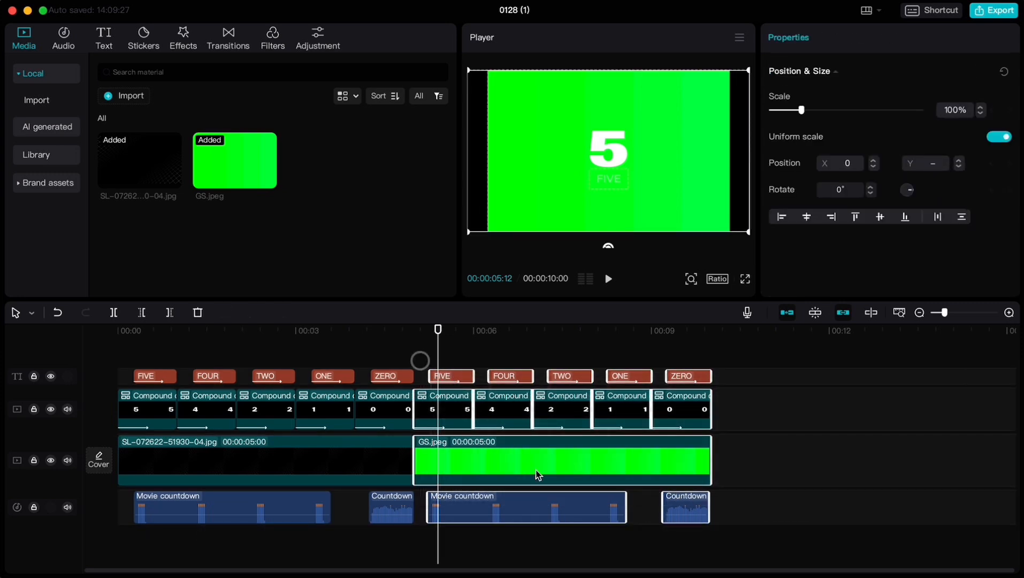
right_click(536, 474)
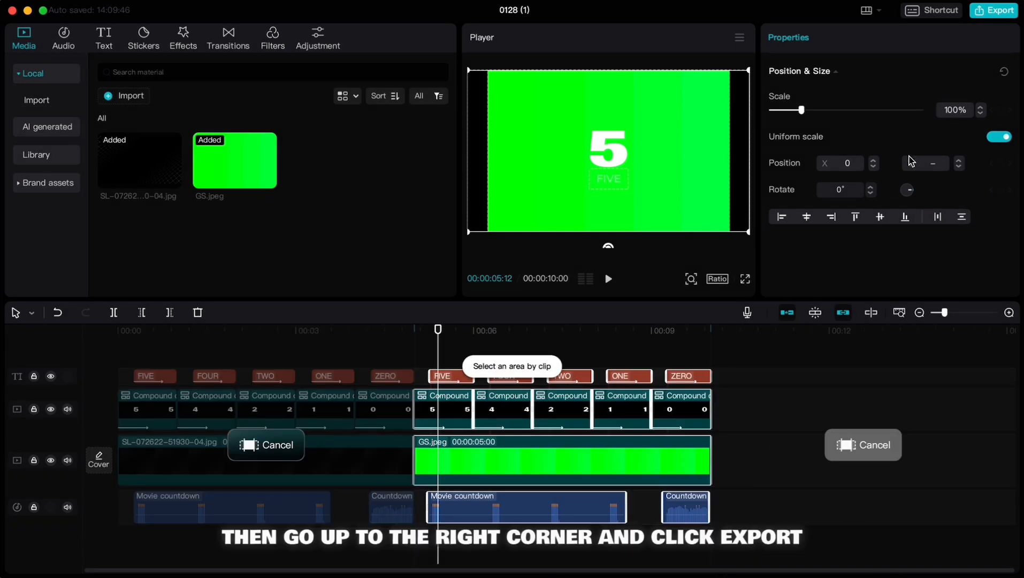
Export the green-screen countdown as a 1080P HEVC mov at 30fps
click(993, 10)
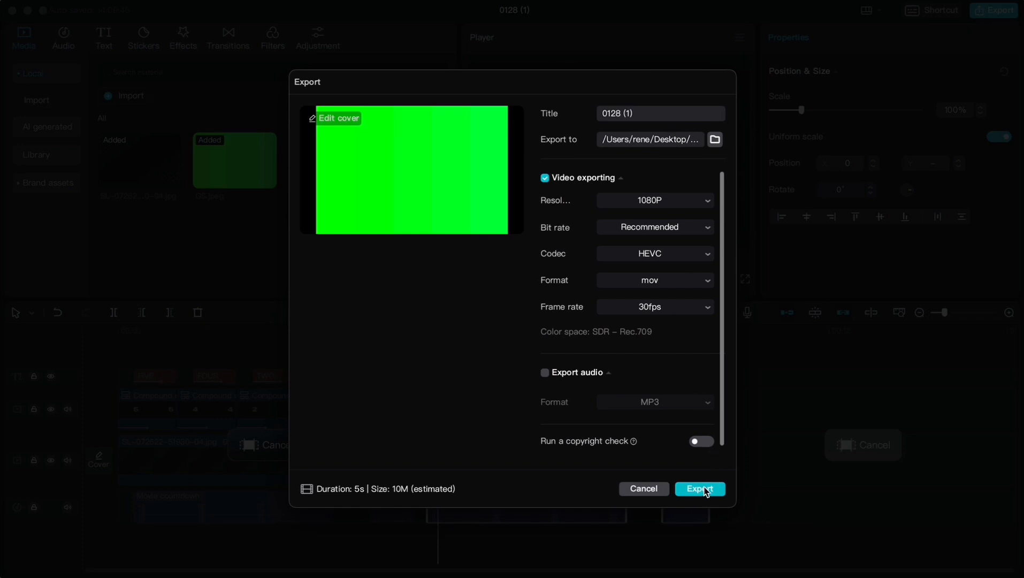
click(700, 489)
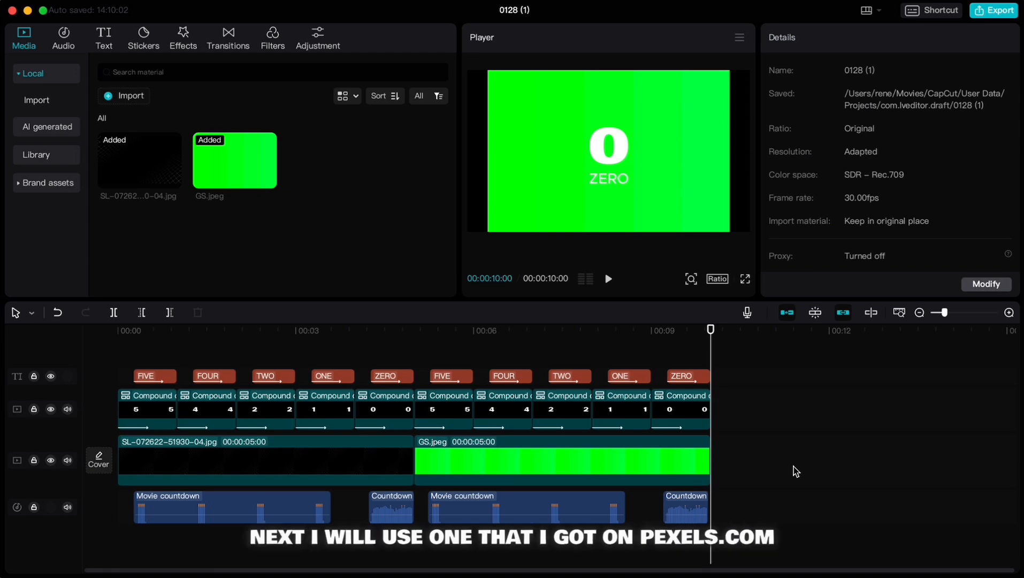
Import the Pexels Earth clip and 0128 (1)(1).mov into the media library
click(130, 95)
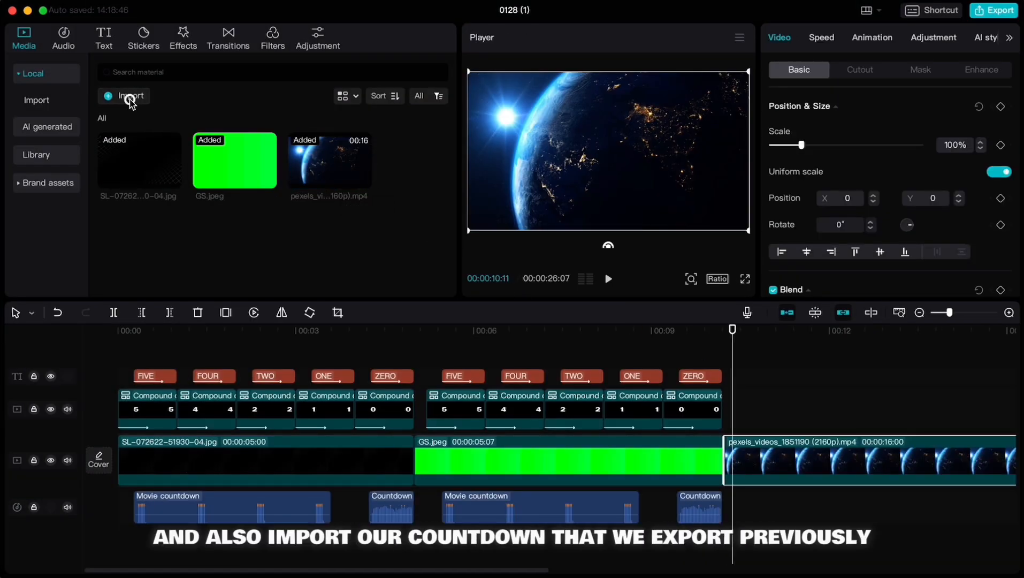
click(129, 96)
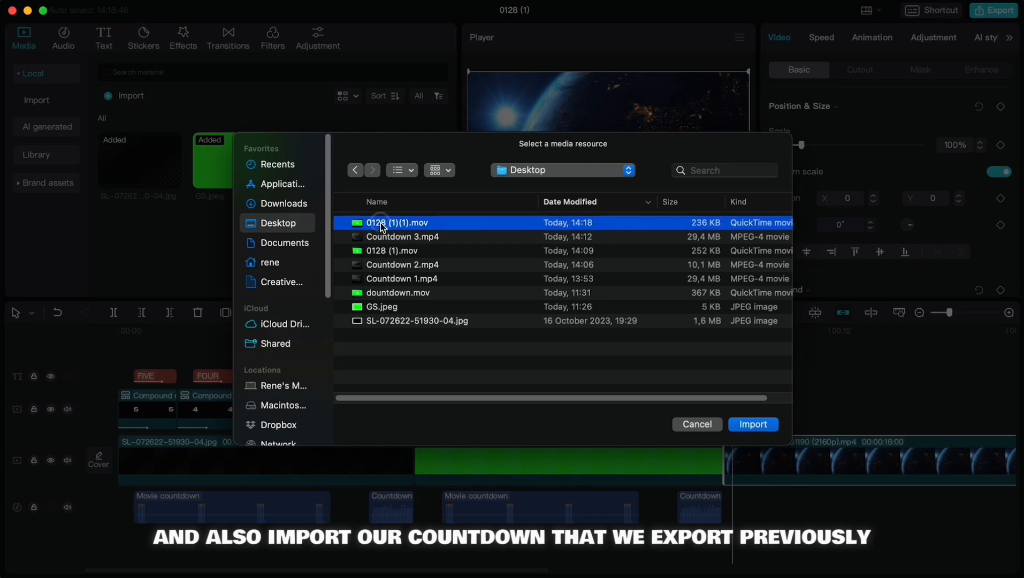
click(753, 425)
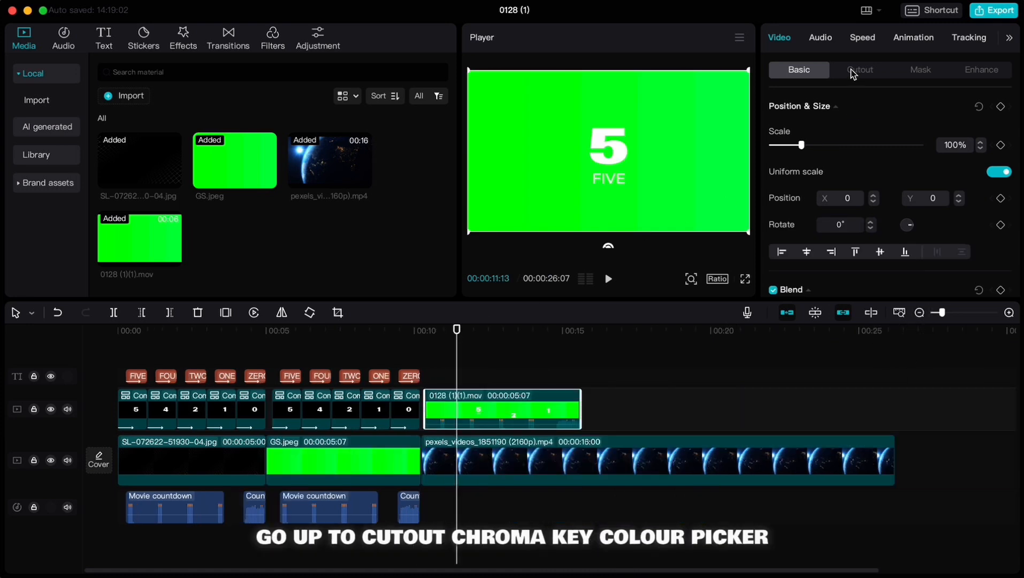
Enable Chroma key on the countdown clip and raise Strength to 100
click(860, 69)
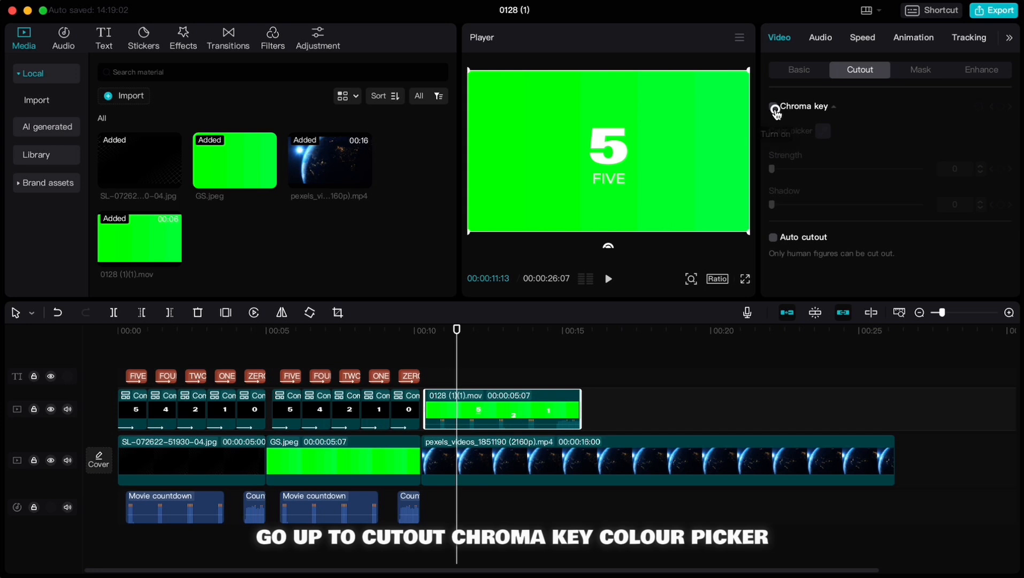
click(772, 107)
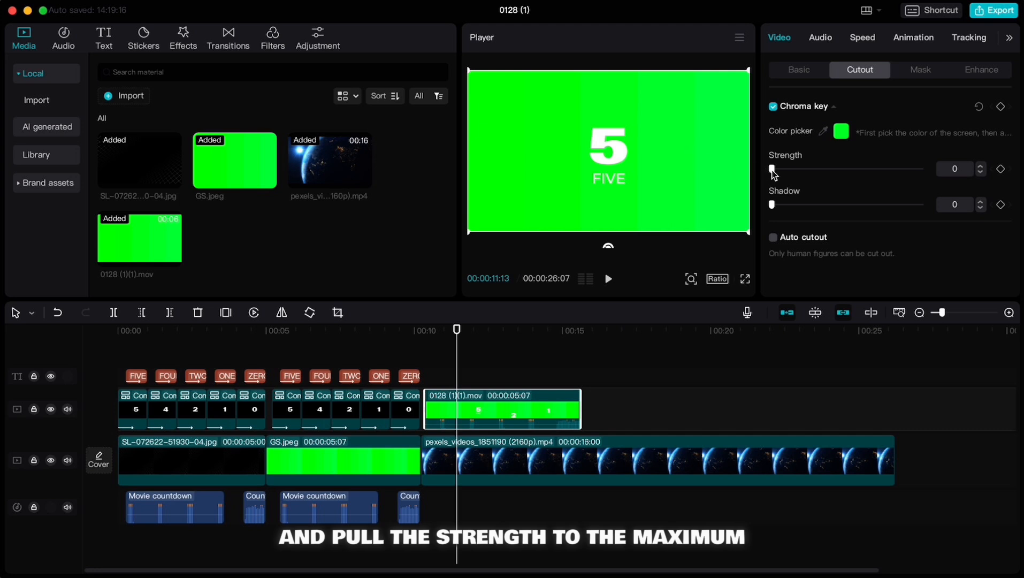
drag(771, 168, 920, 169)
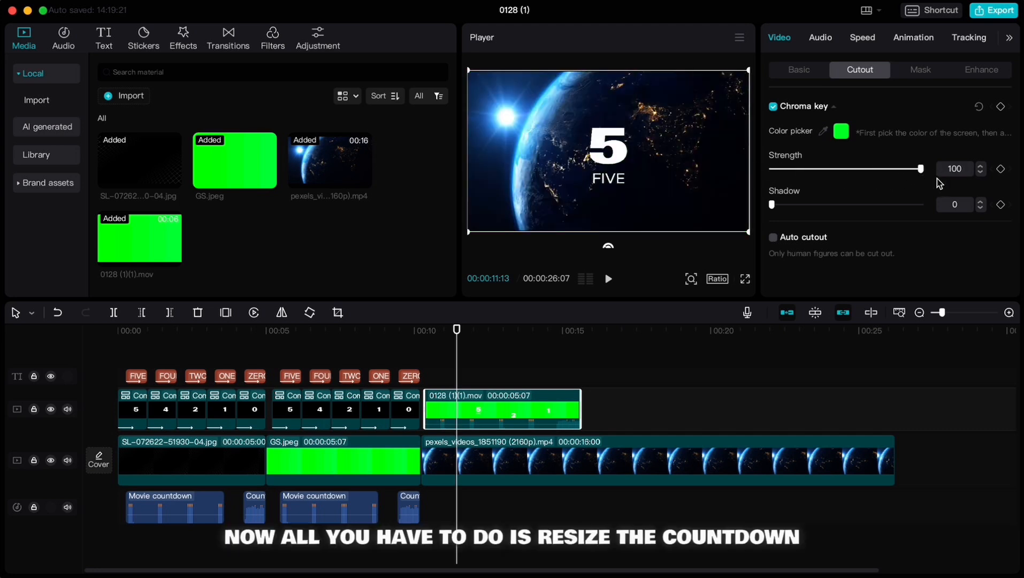